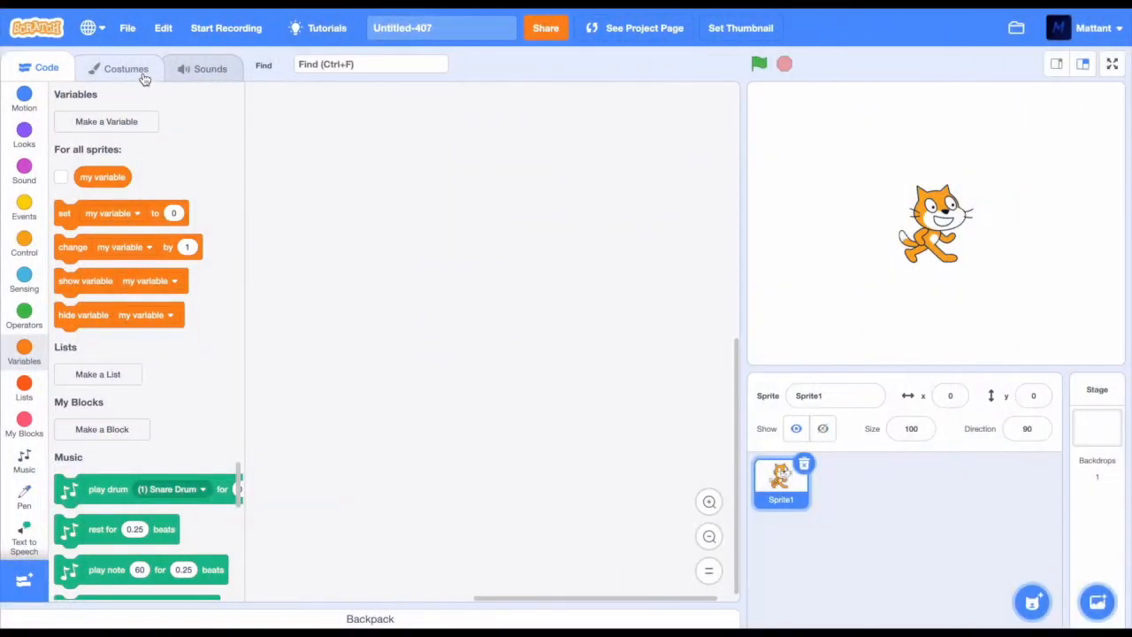
Step: Draw the green player circle and shrink a blue circle costume into a small bullet dot
left_click(125, 68)
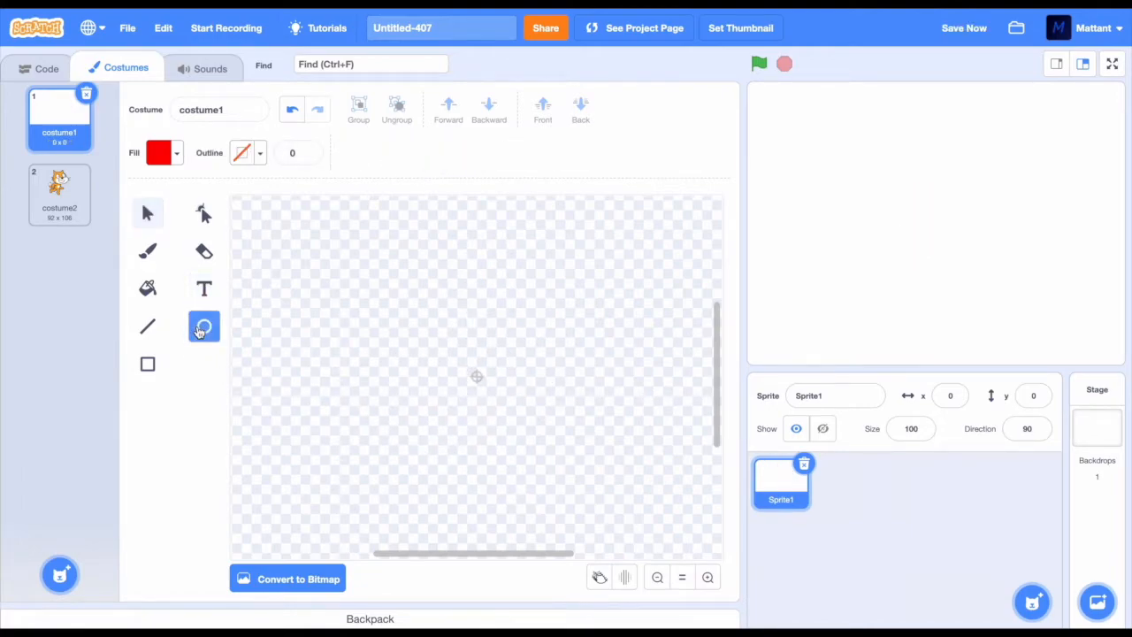
left_click(159, 152)
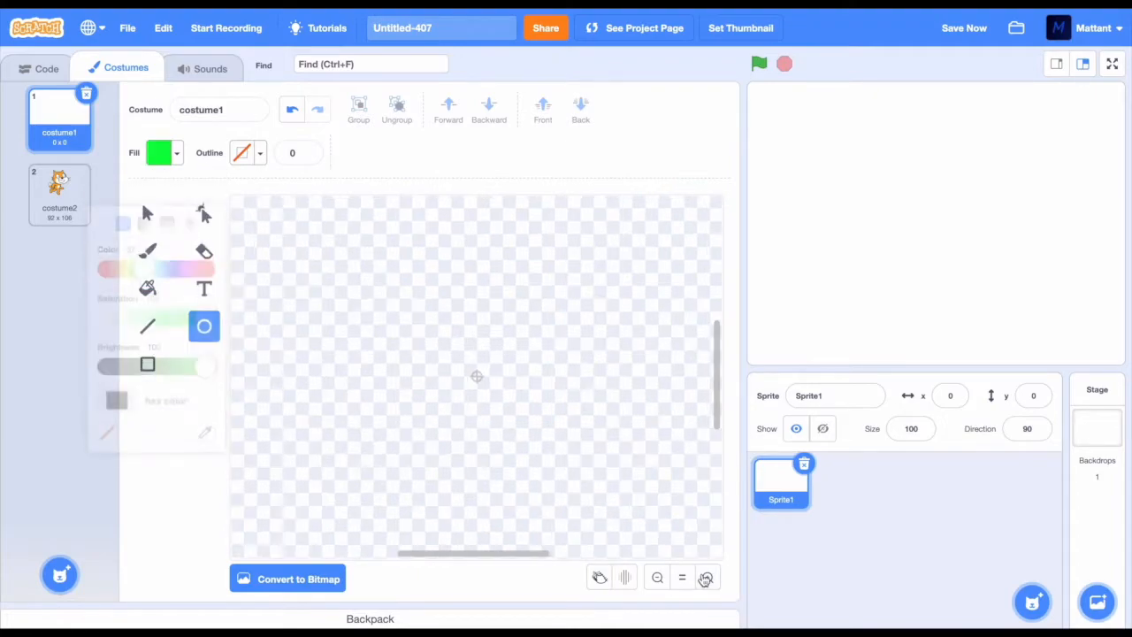
left_click(708, 577)
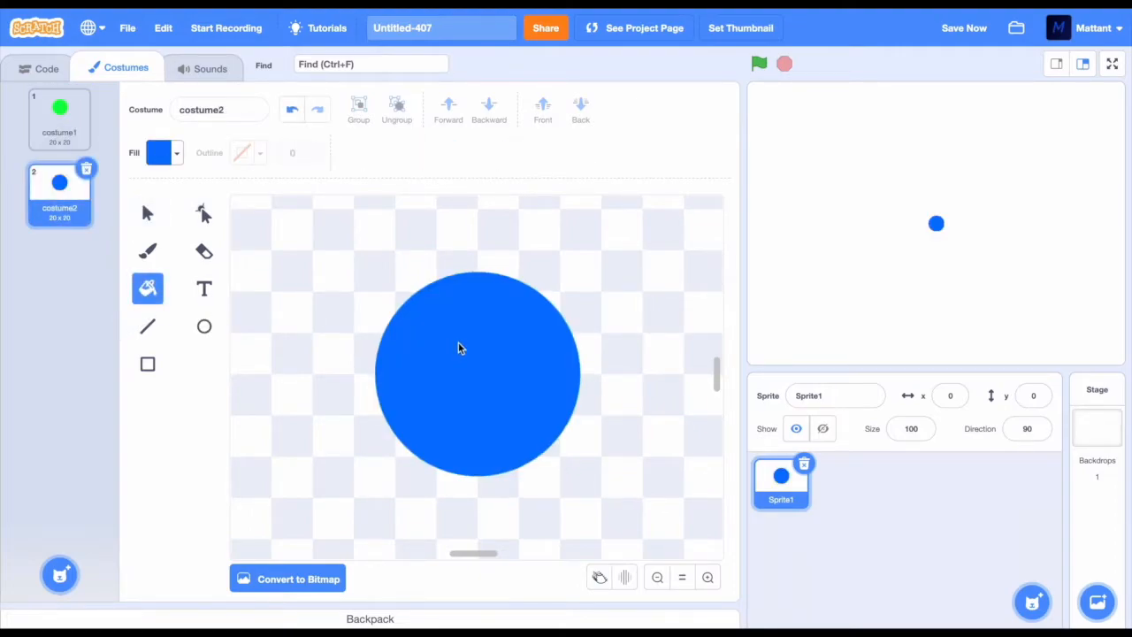
left_click(148, 212)
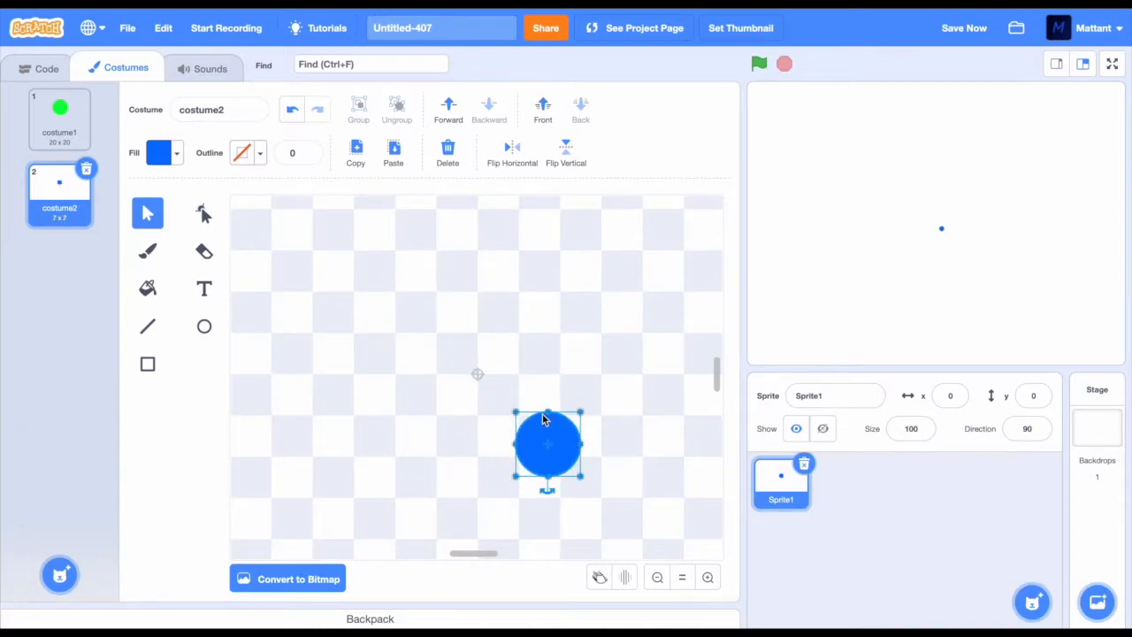
left_click_drag(547, 446, 480, 381)
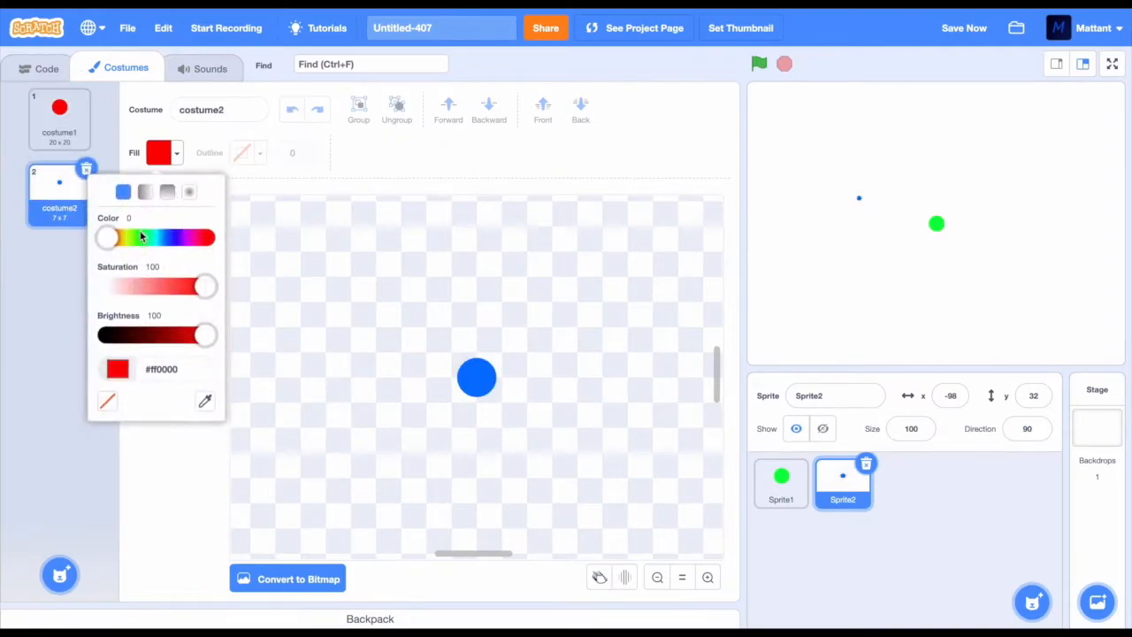
Step: Start a flag-clicked forever script where the right arrow turns the player 15 degrees
left_click(46, 67)
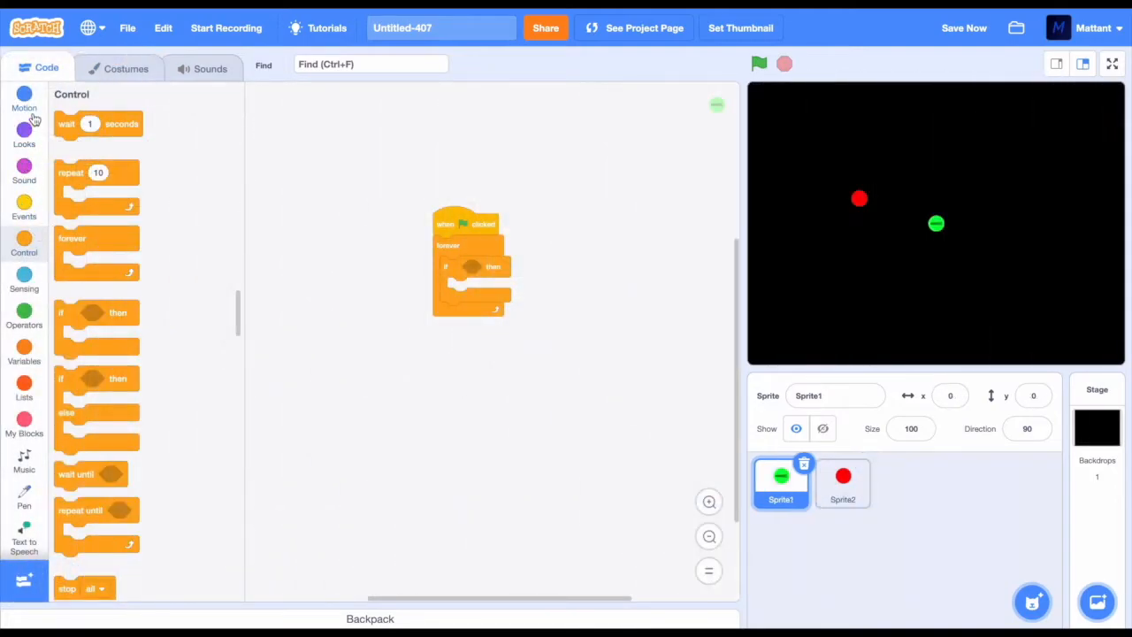
left_click(25, 98)
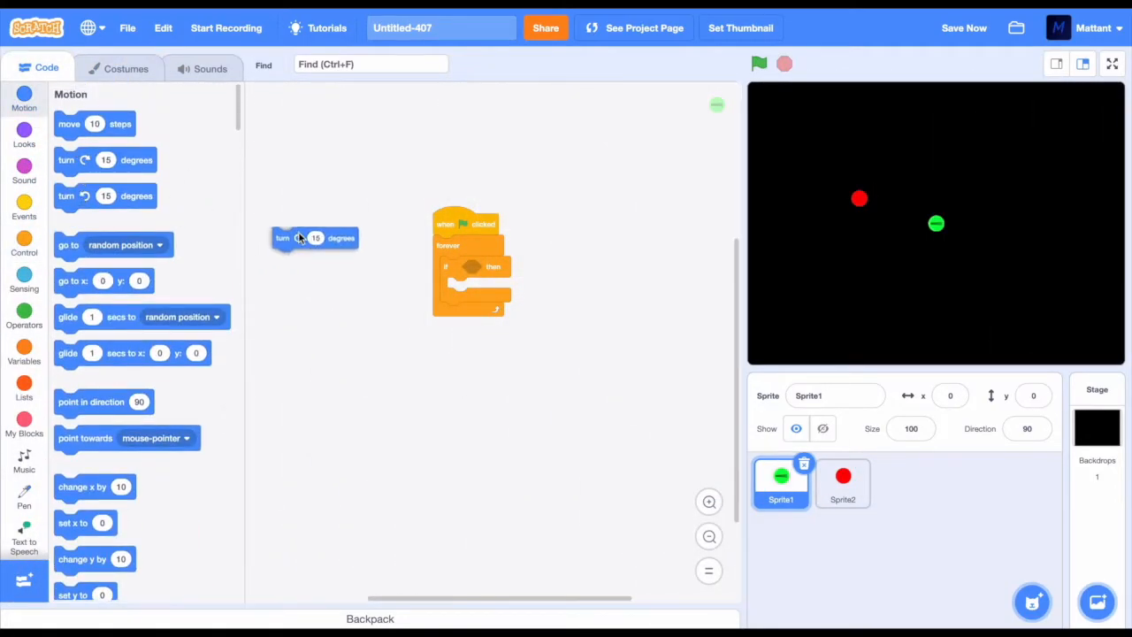
left_click(25, 282)
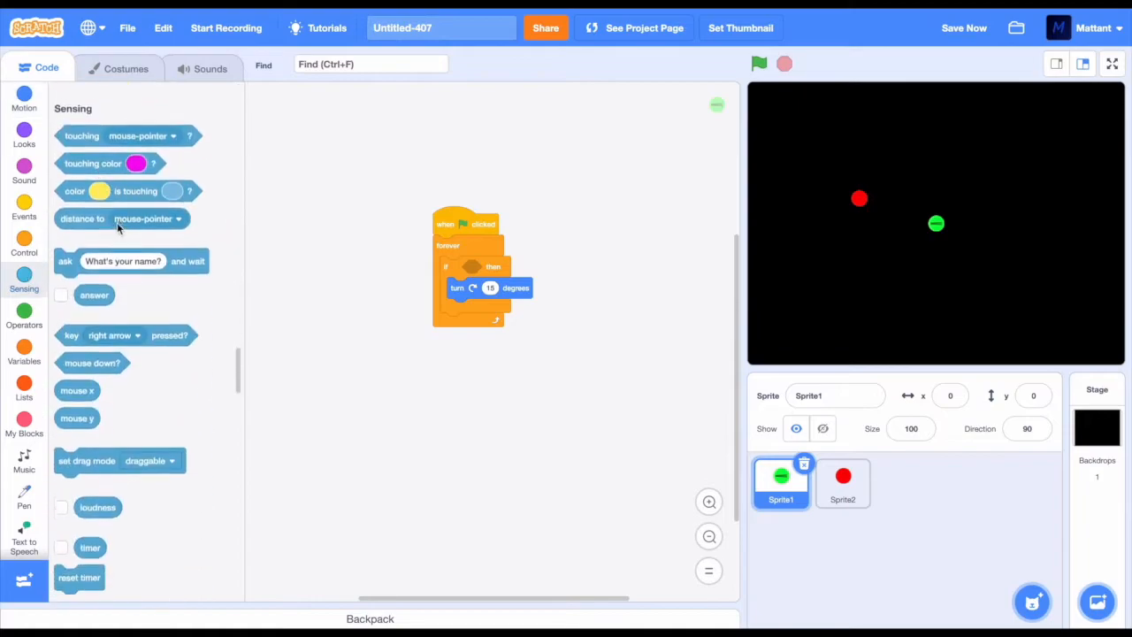
left_click_drag(128, 322, 516, 265)
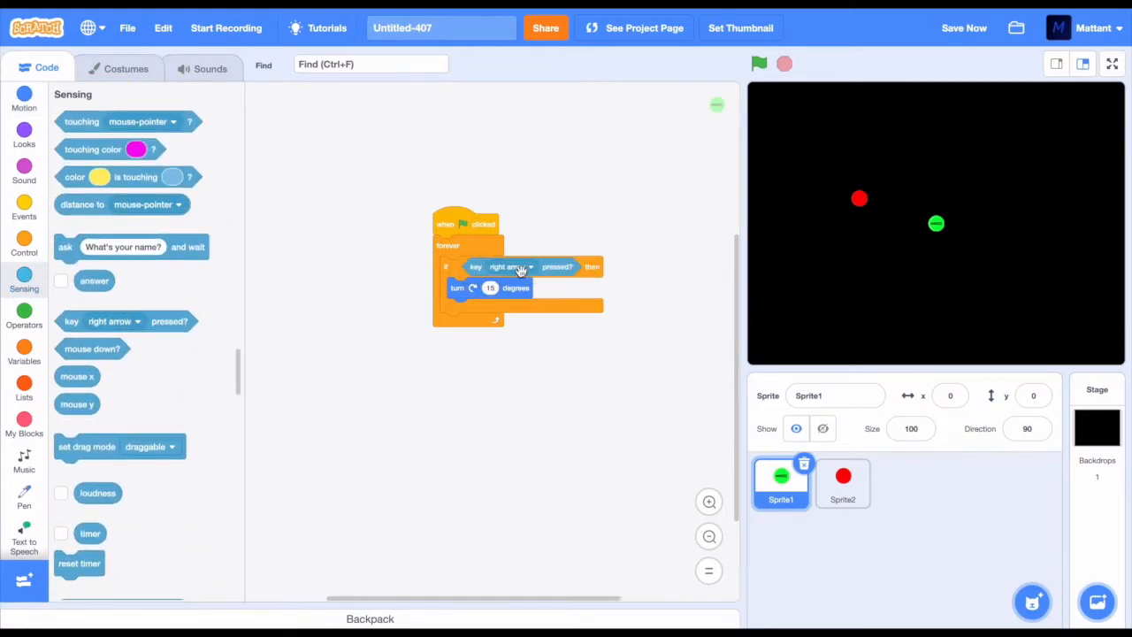
left_click(759, 63)
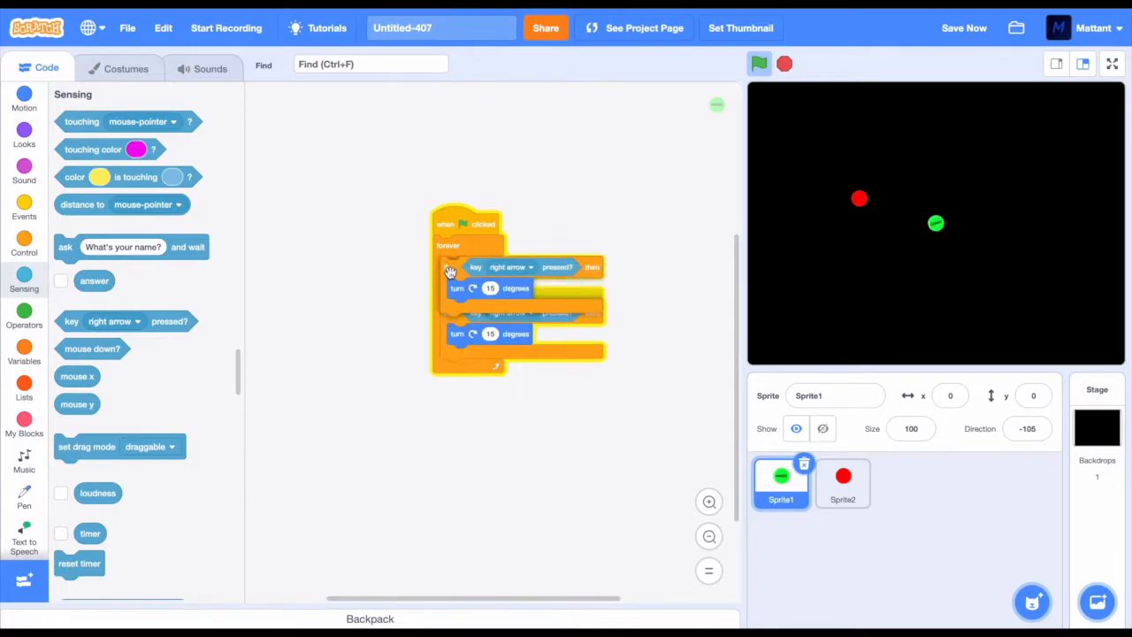
Step: Add a left-arrow turn check and an up-arrow check that moves the player forward
left_click(510, 322)
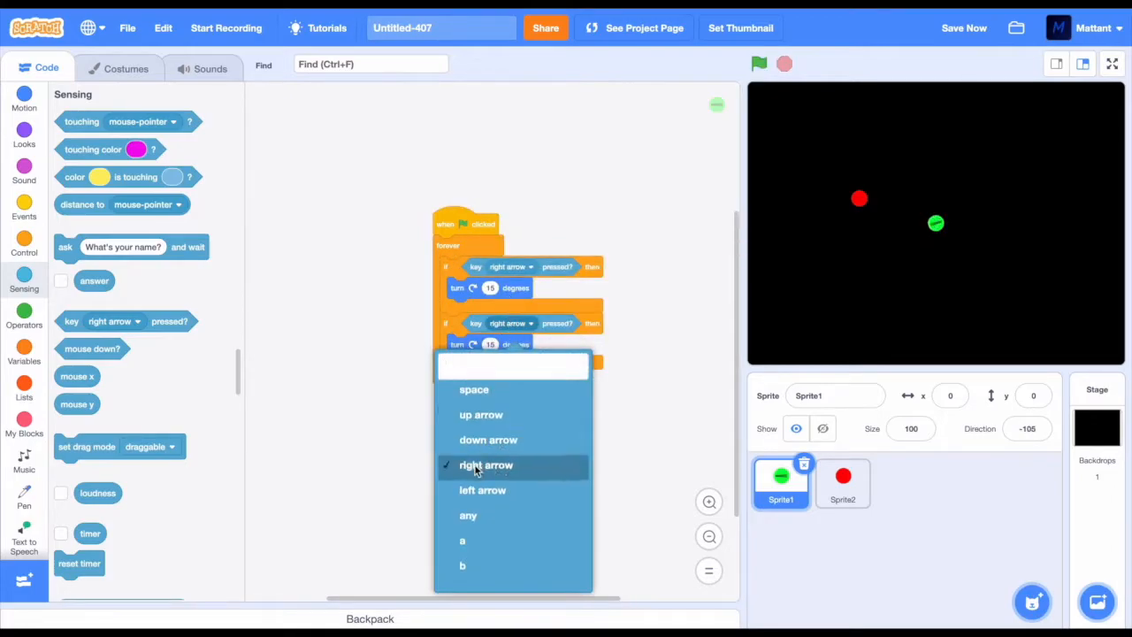
left_click(483, 490)
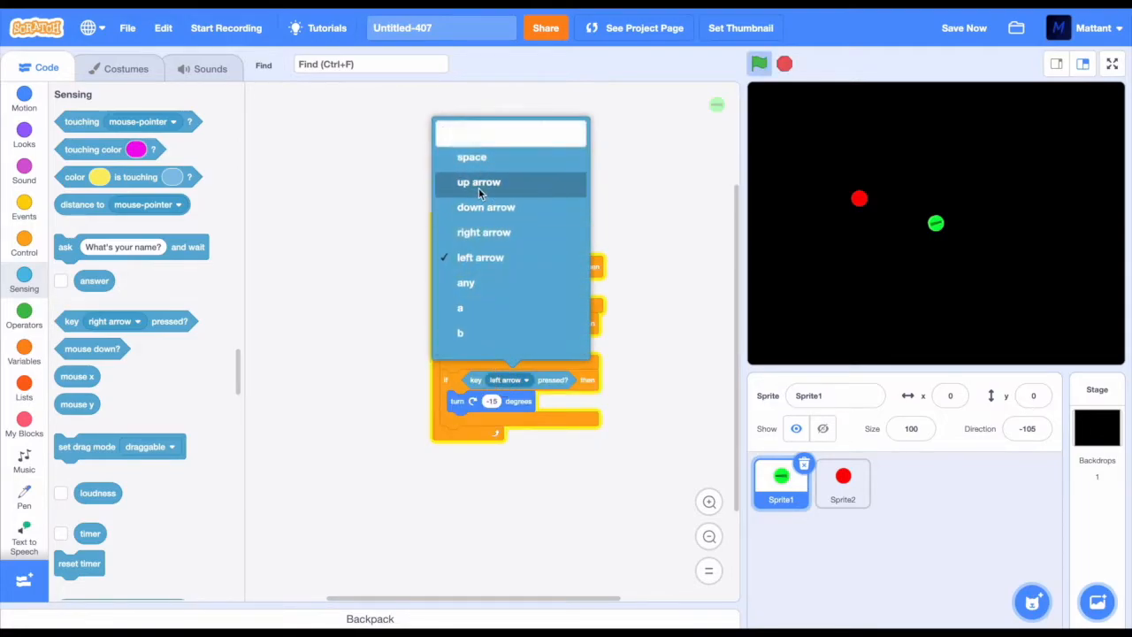
left_click(478, 180)
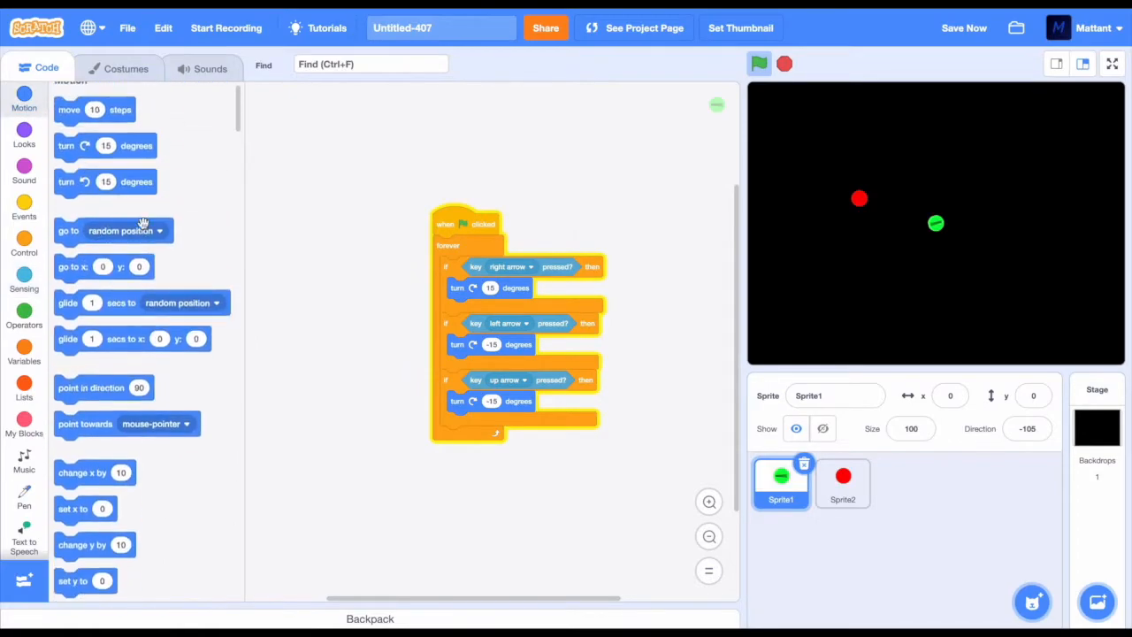
left_click_drag(95, 110, 477, 410)
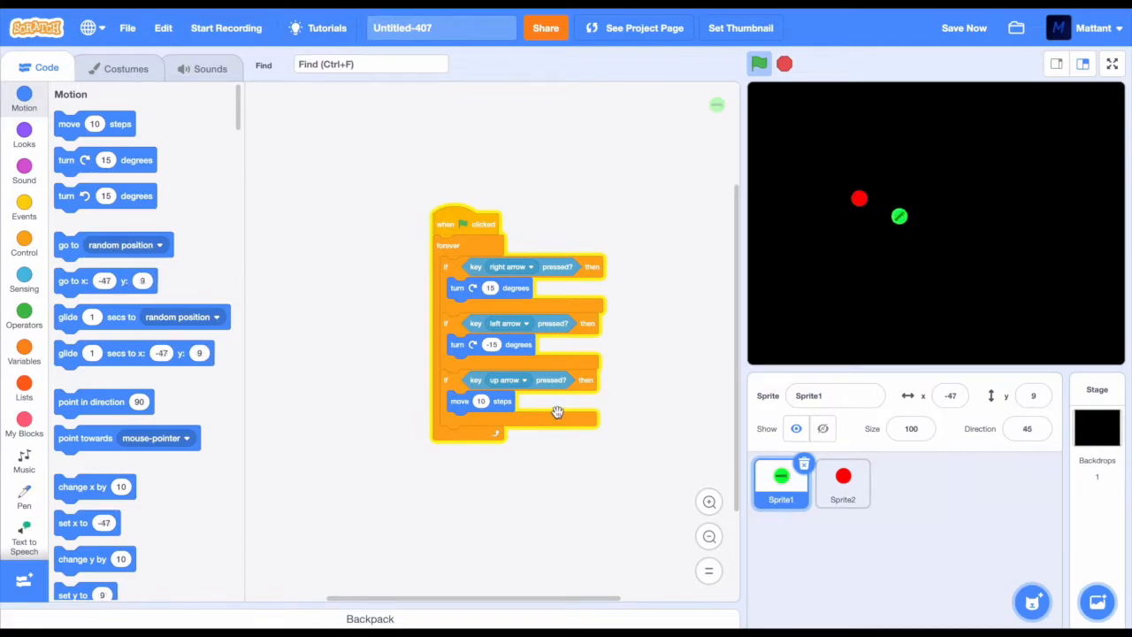
right_click(478, 400)
type("6")
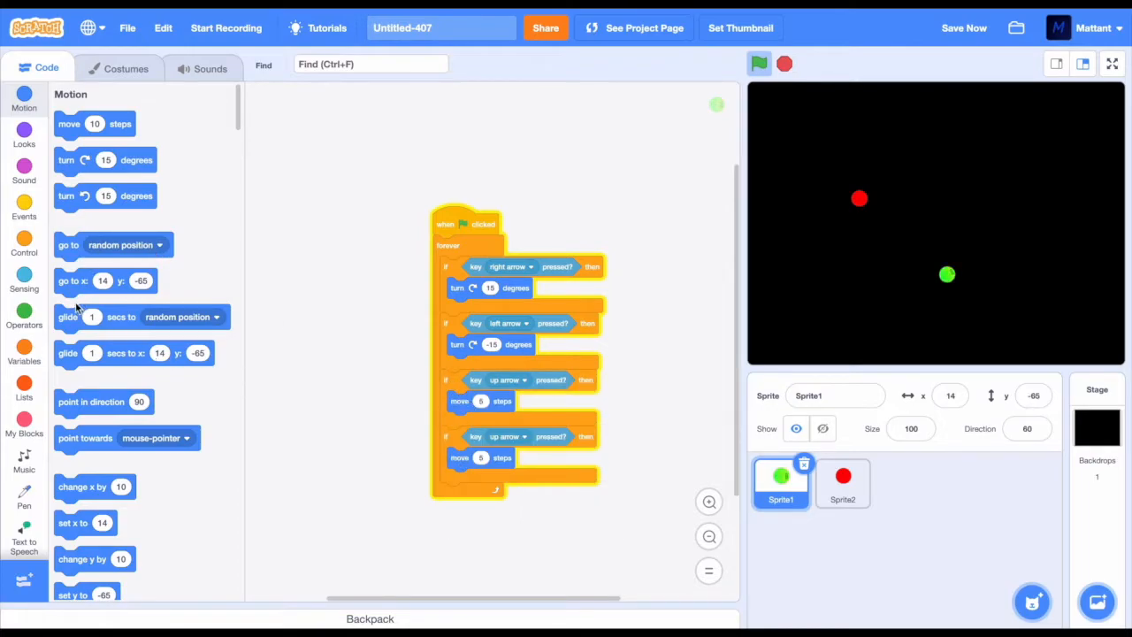
Step: Clone the player while the mouse is down with a 0.1 wait, clones pointing toward the mouse pointer
left_click(25, 280)
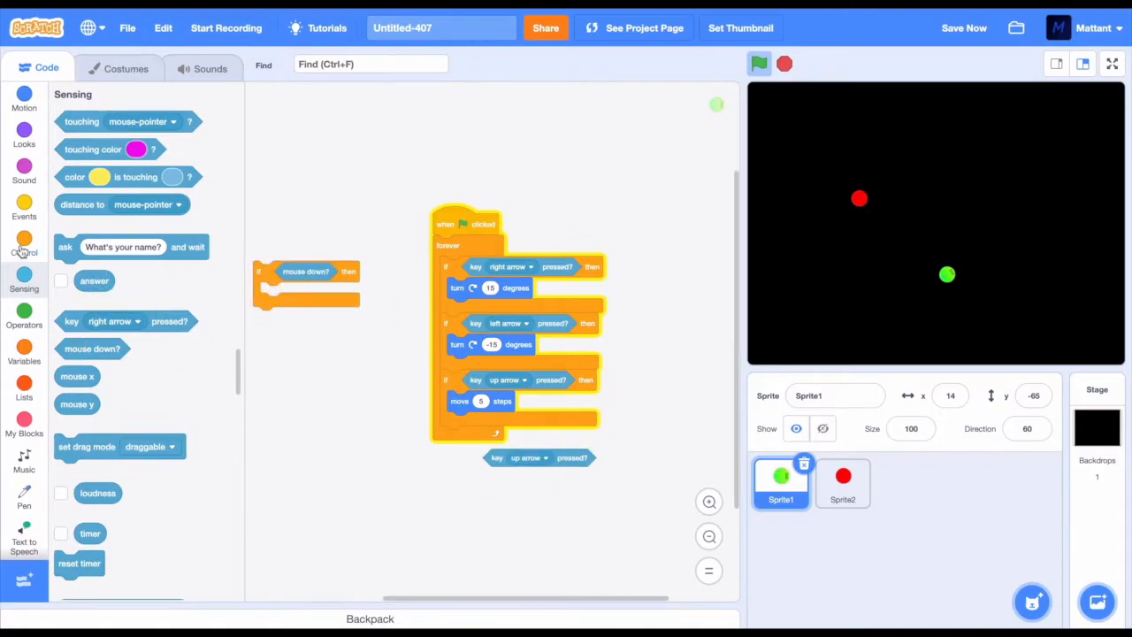
left_click(25, 244)
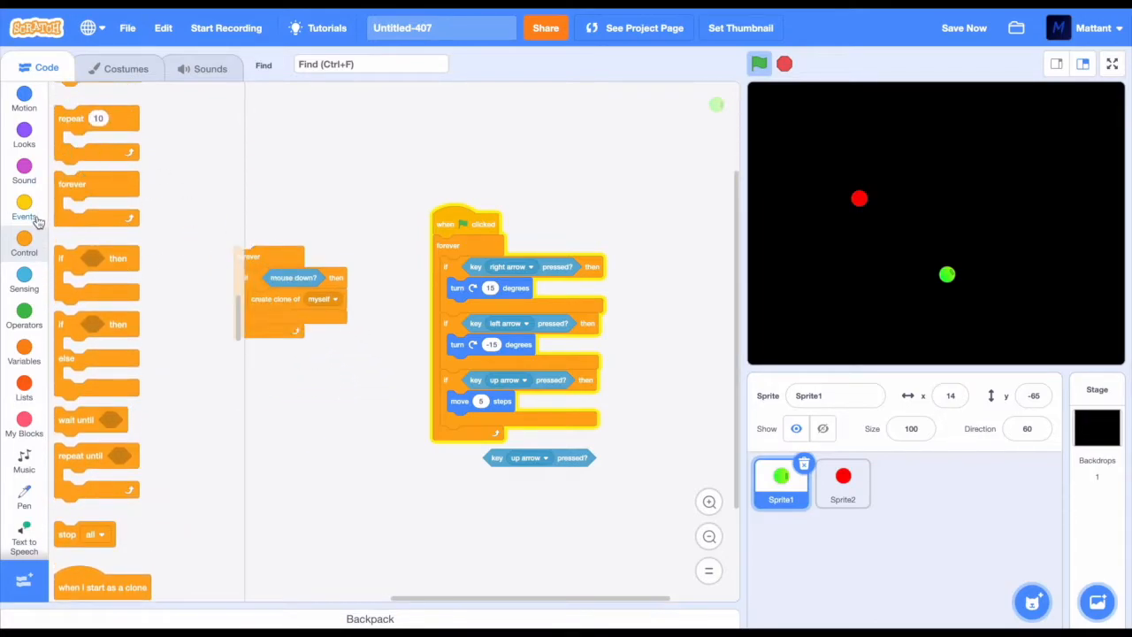
left_click(25, 209)
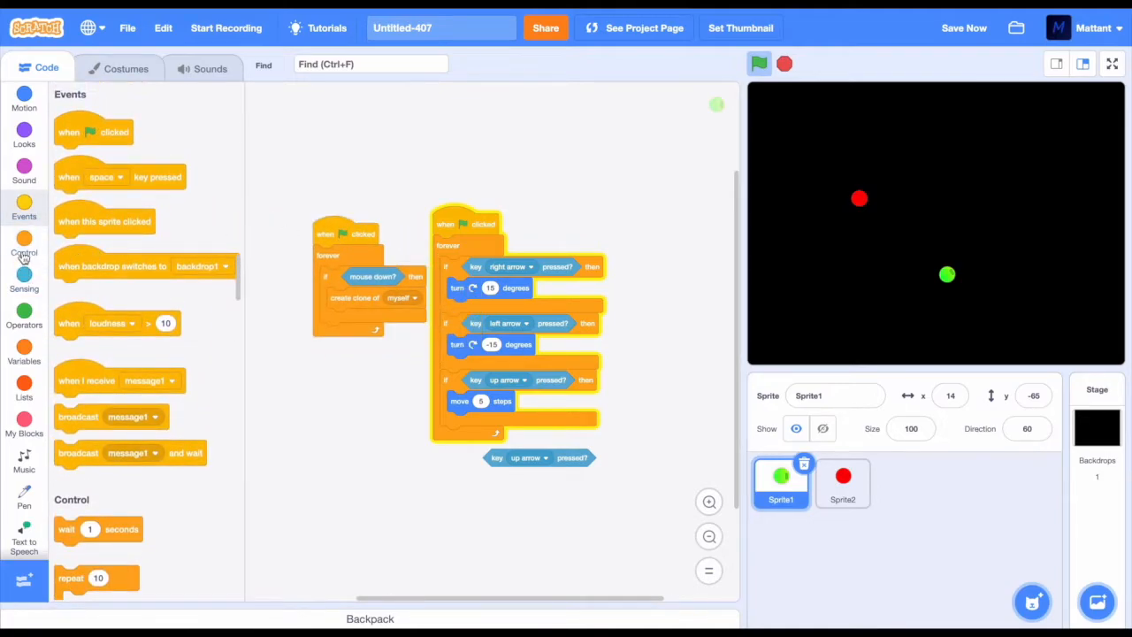
left_click(25, 248)
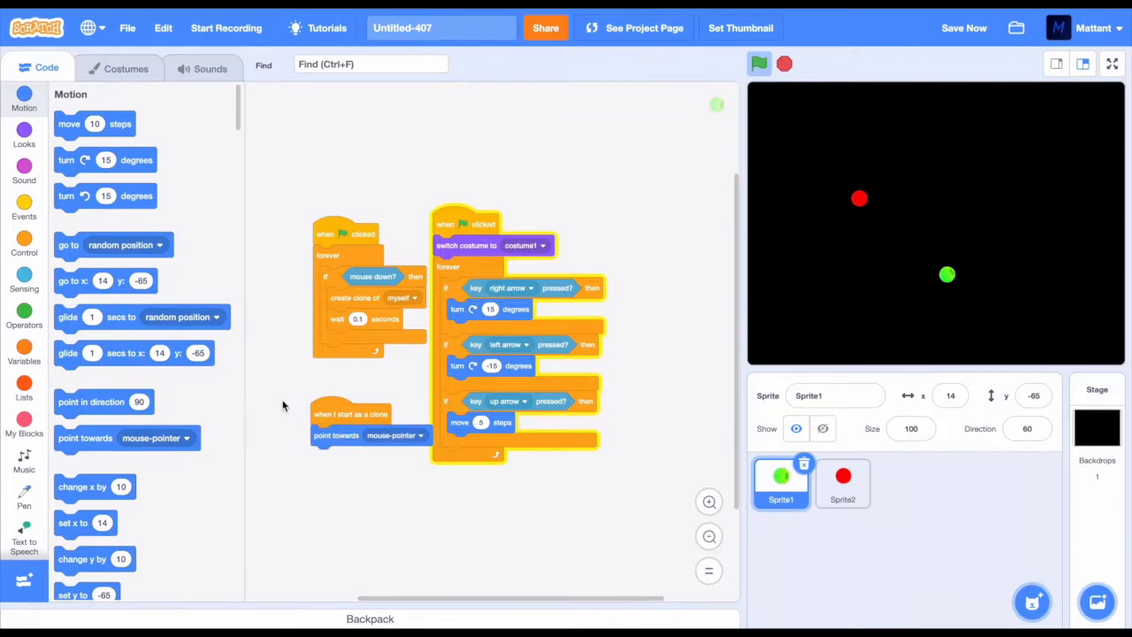
Step: Make clones move 10 steps repeatedly until touching the edge or Sprite2
left_click(25, 245)
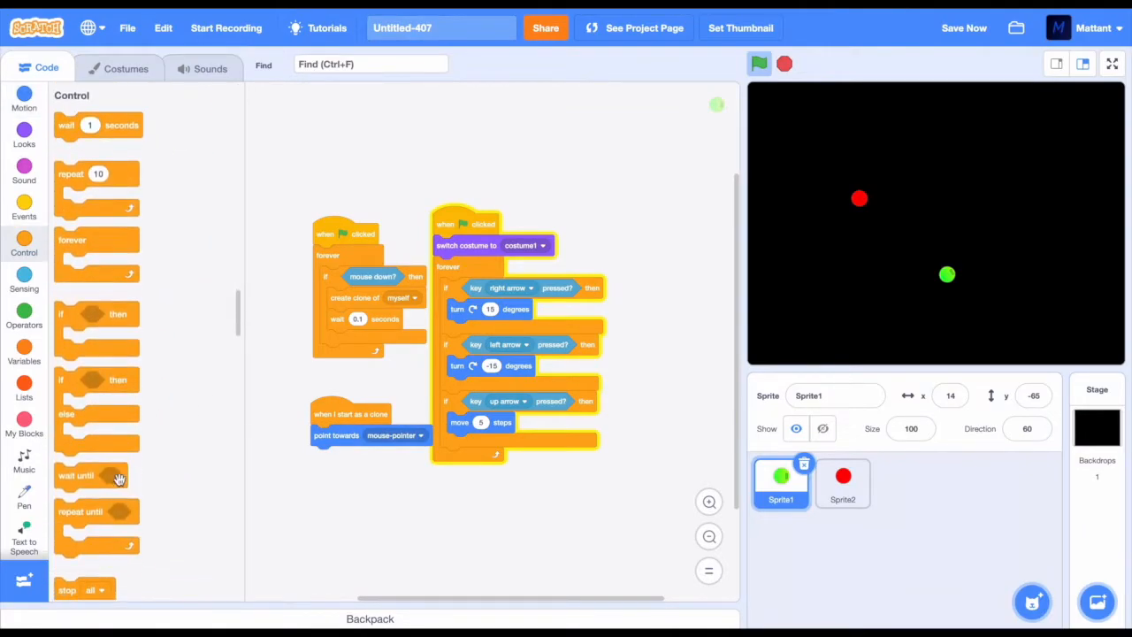
left_click_drag(92, 510, 345, 460)
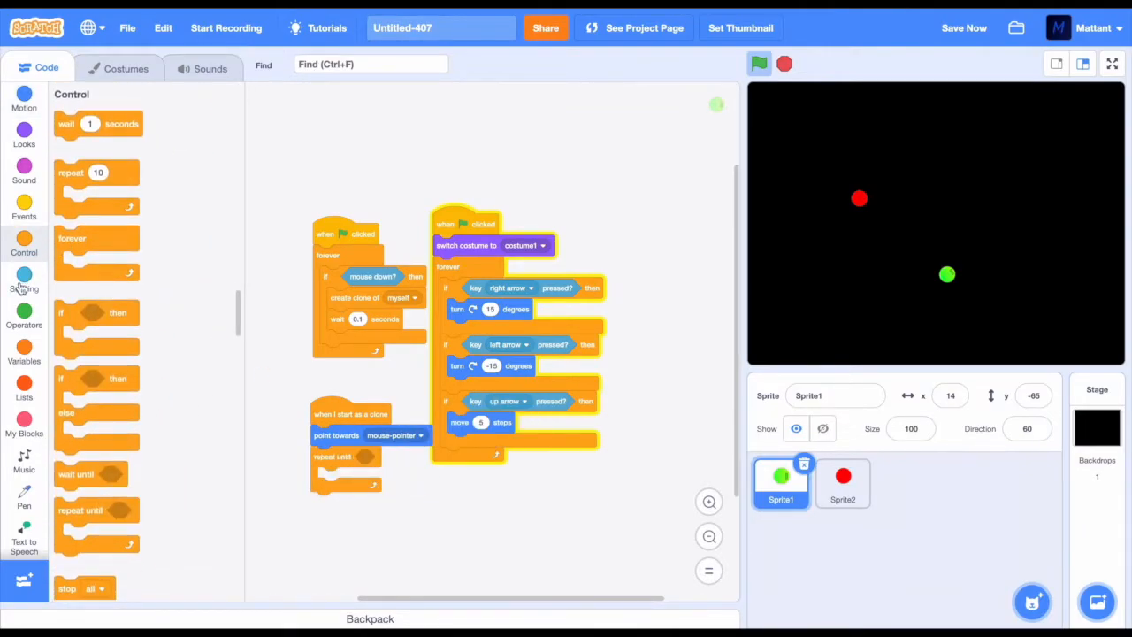
left_click(24, 313)
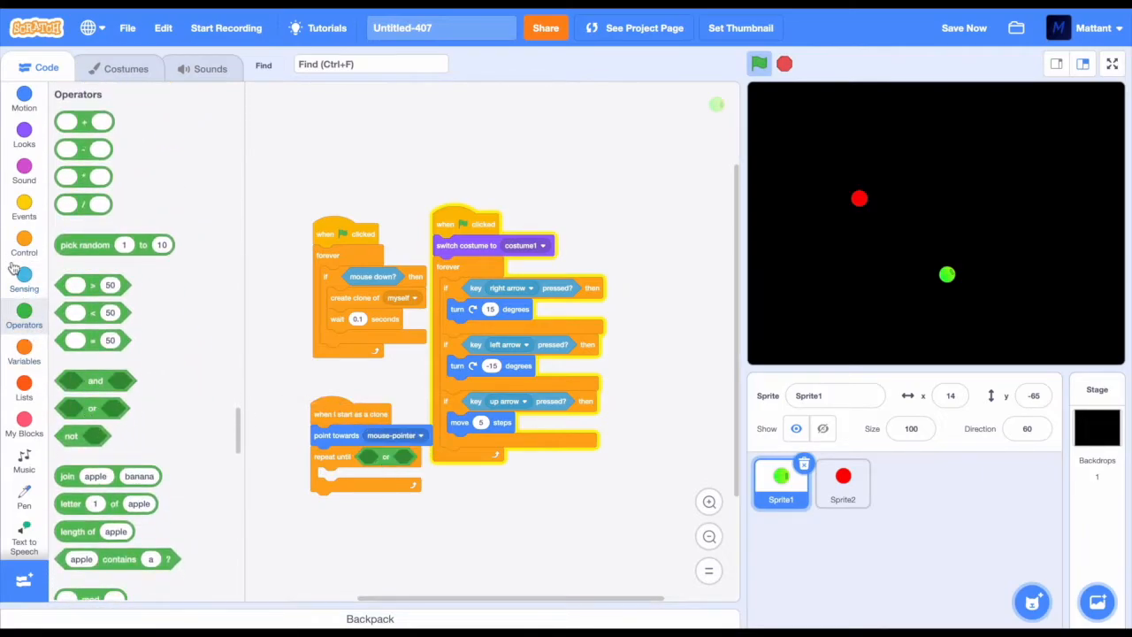
left_click(25, 280)
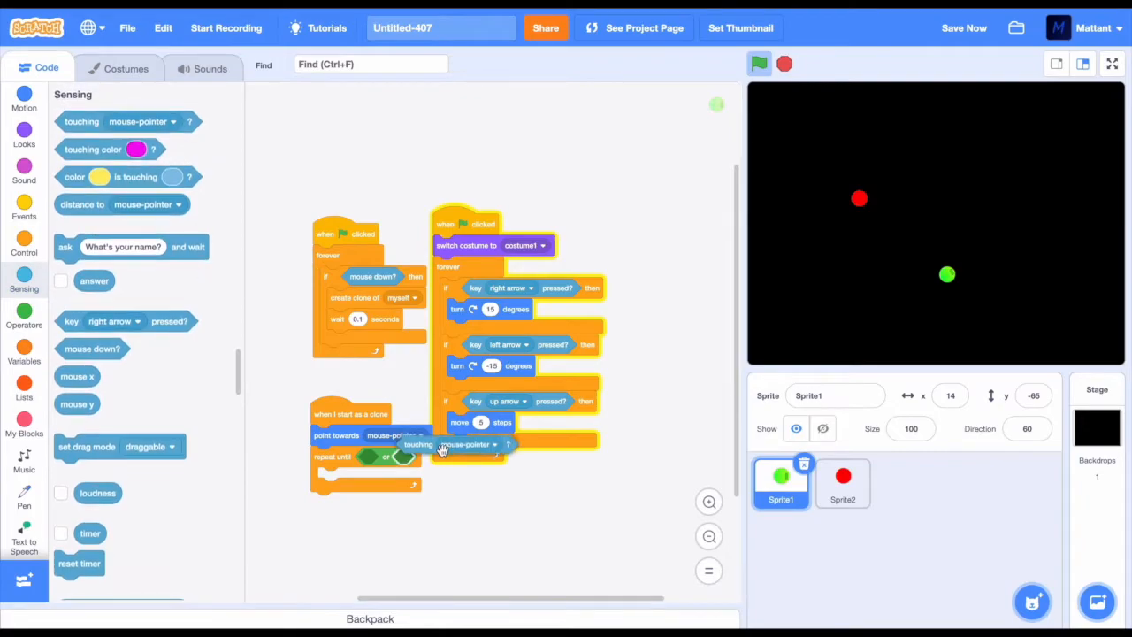
left_click(465, 446)
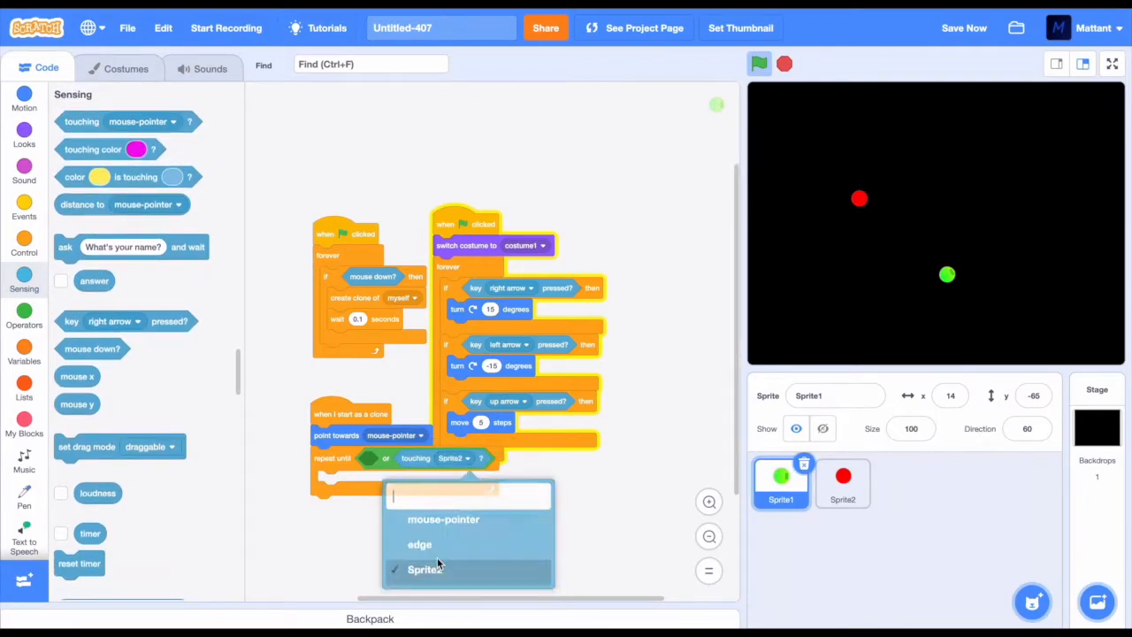
left_click(425, 569)
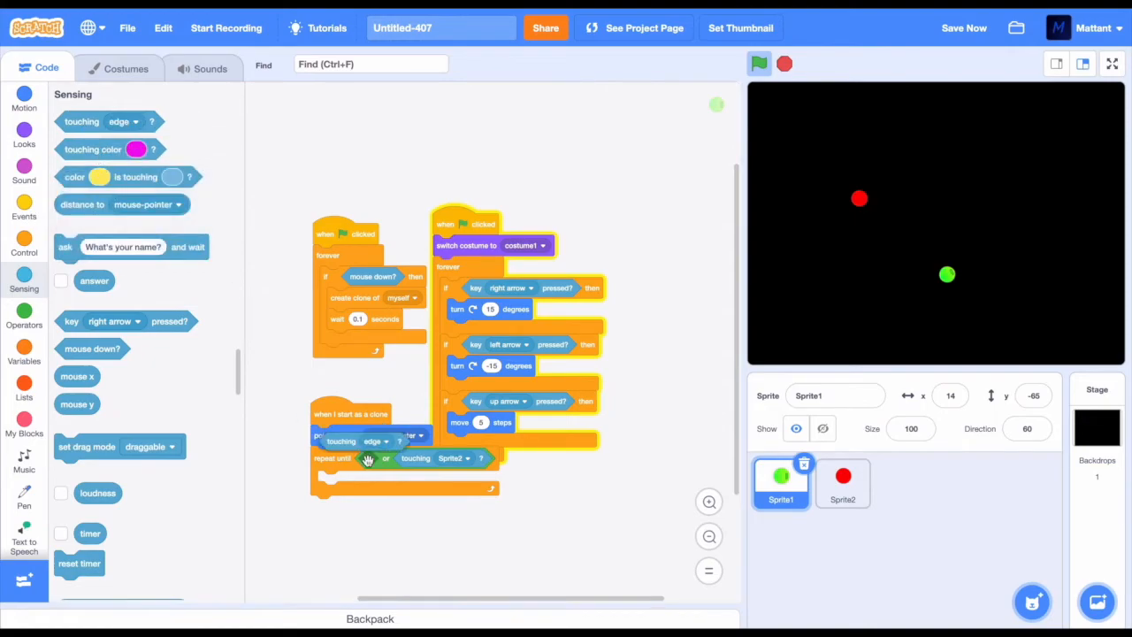
left_click(25, 133)
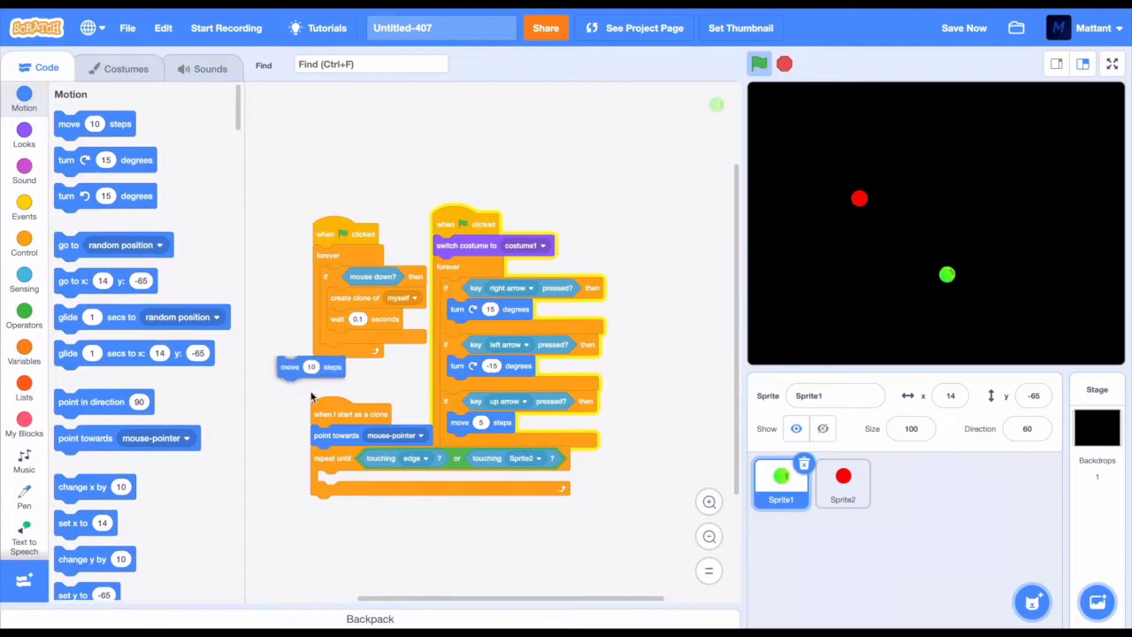
left_click_drag(310, 366, 350, 481)
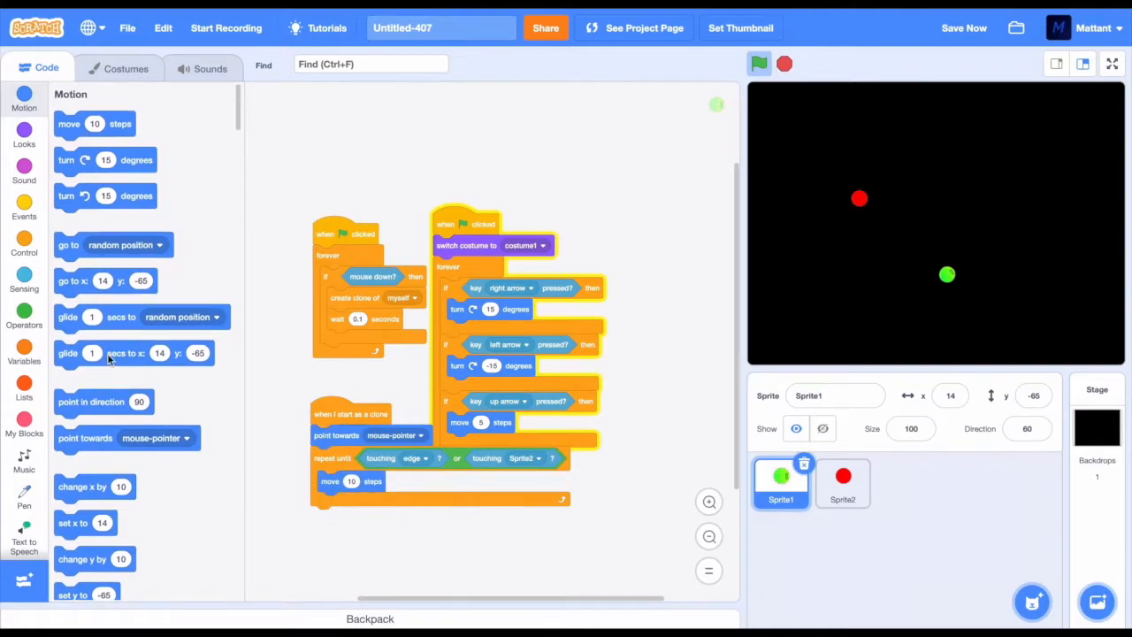
Step: Delete each clone afterwards and test firing bullets at the red enemy full screen
left_click(25, 246)
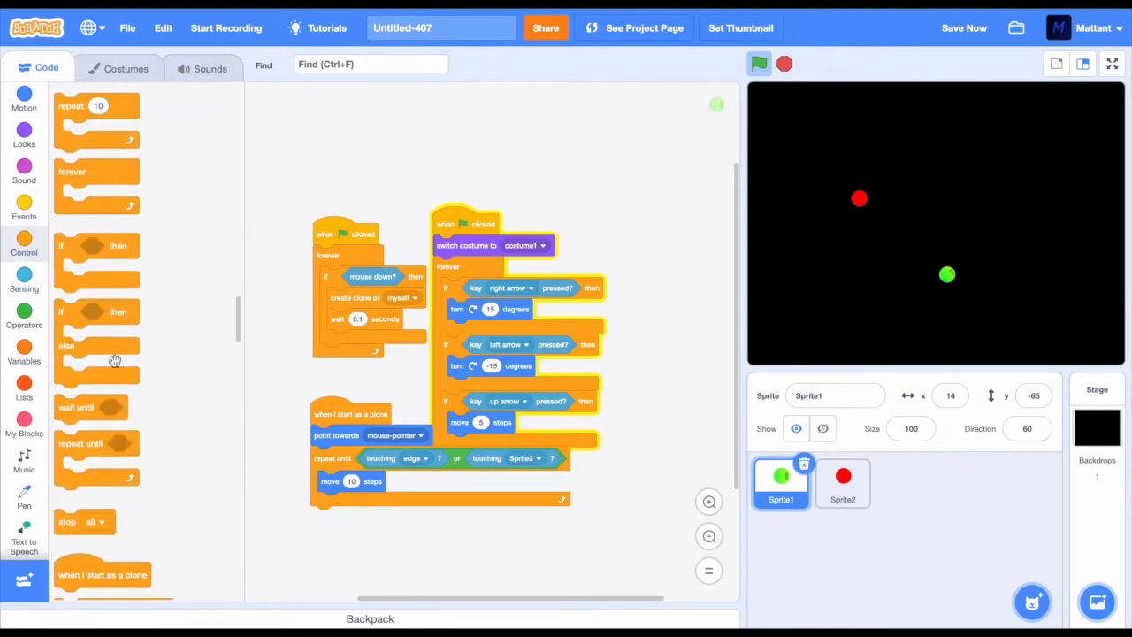
scroll("down", 3)
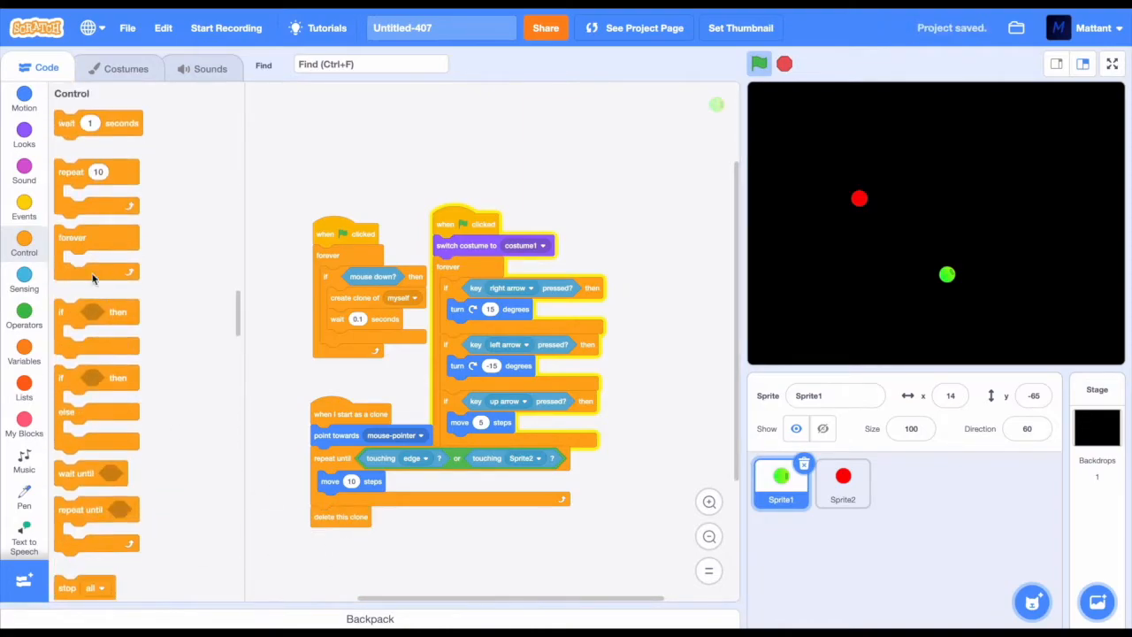
left_click_drag(97, 177, 322, 173)
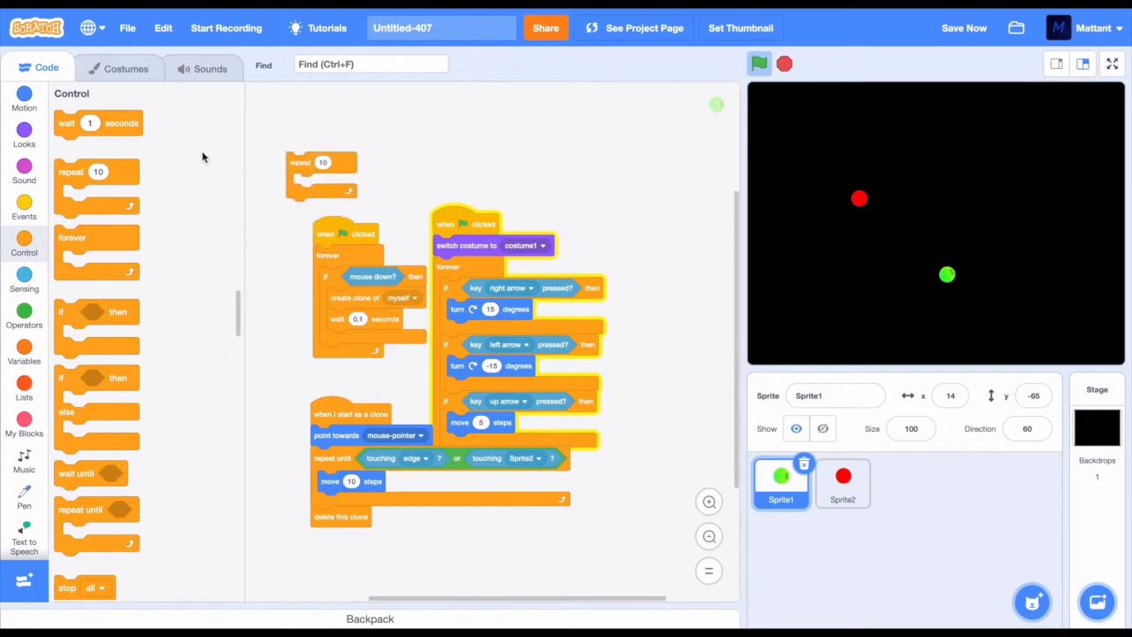
left_click(25, 135)
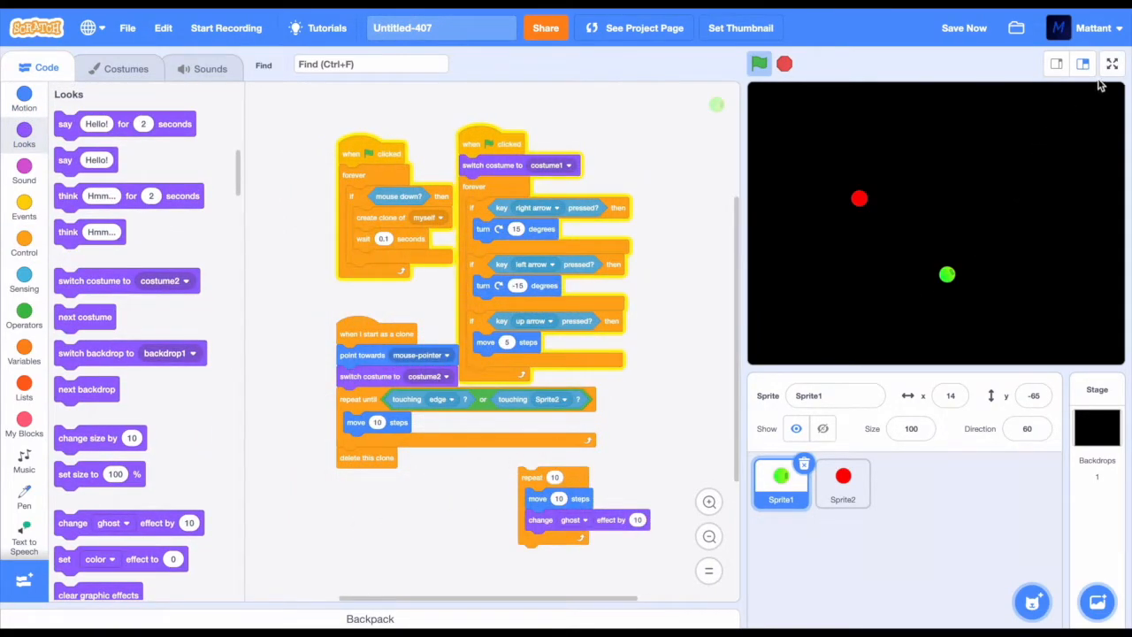
left_click(1111, 64)
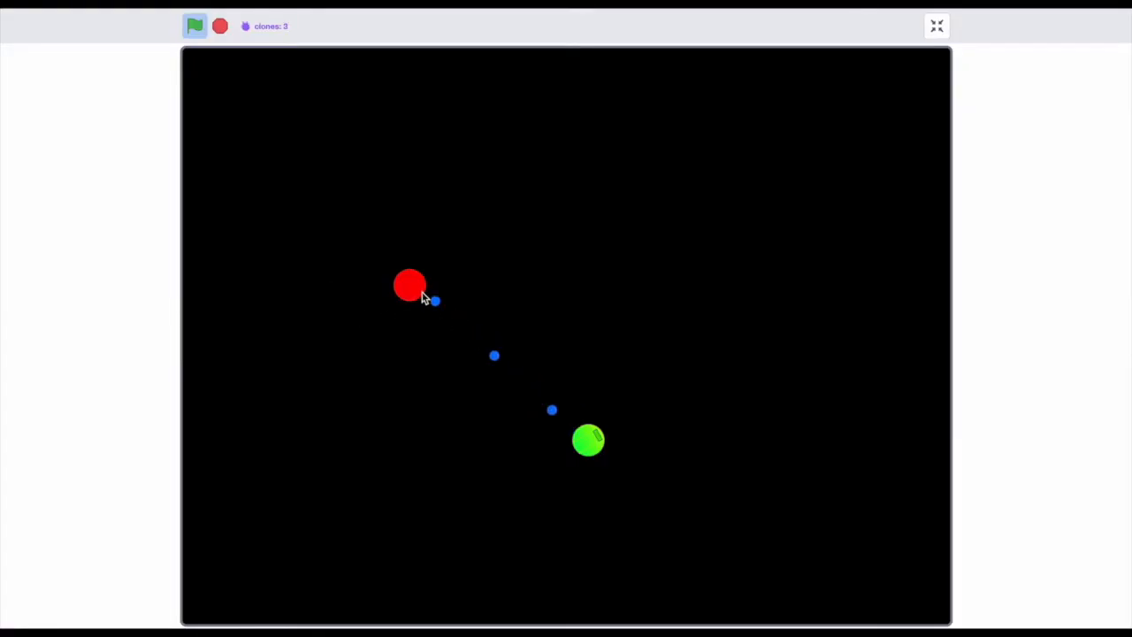
left_click(219, 26)
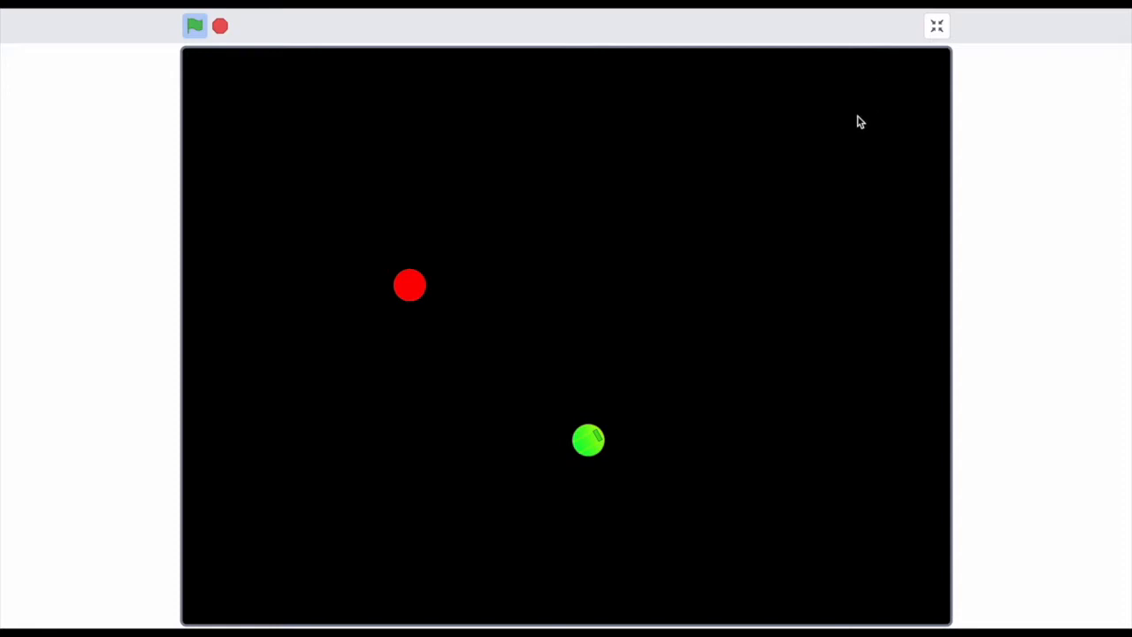
left_click(937, 27)
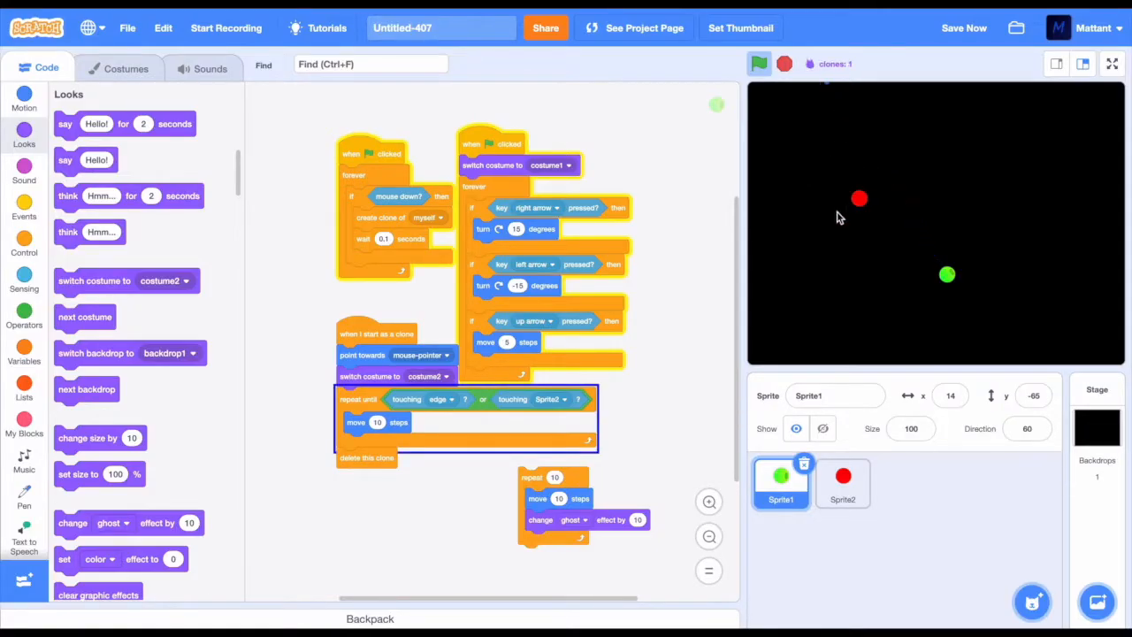
Step: Copy the player's movement script onto the red enemy Sprite2
left_click(842, 481)
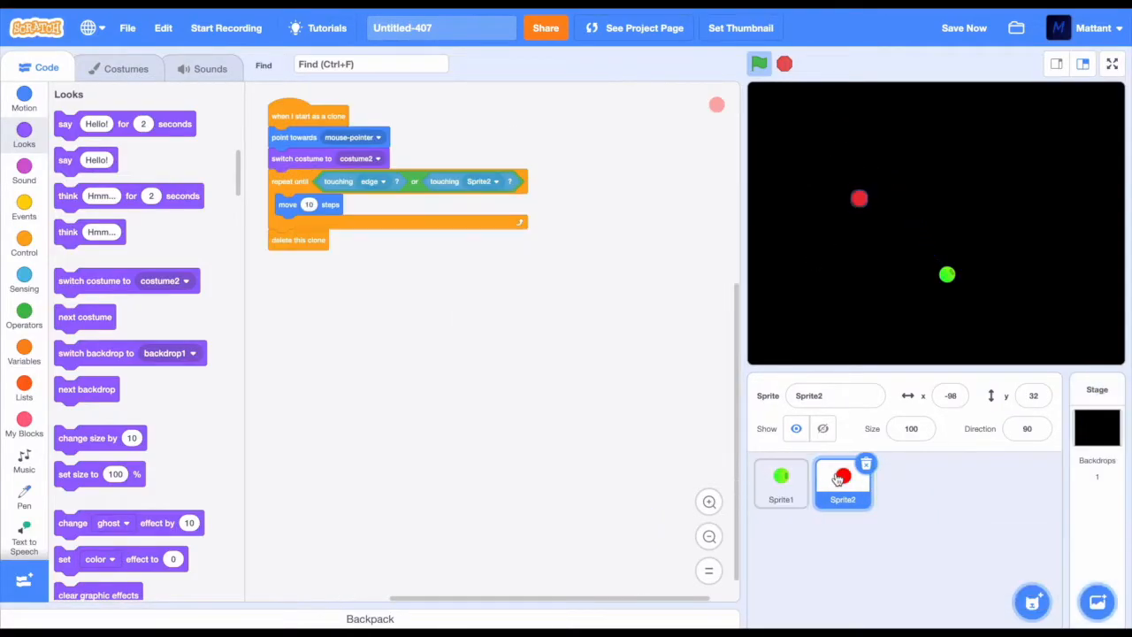
left_click(780, 482)
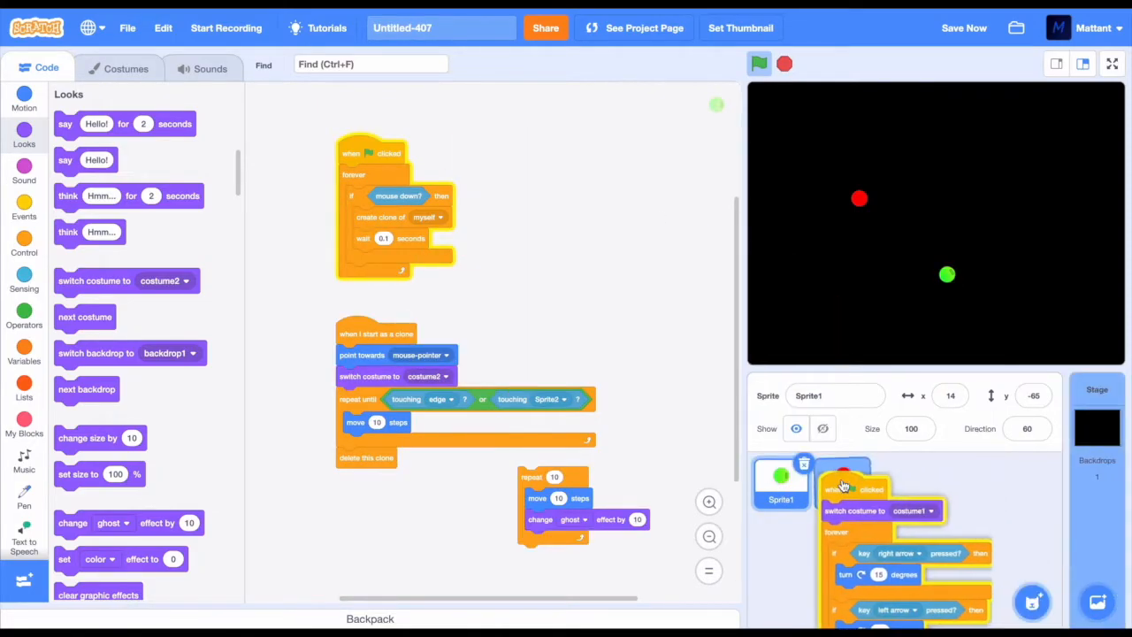
left_click(842, 482)
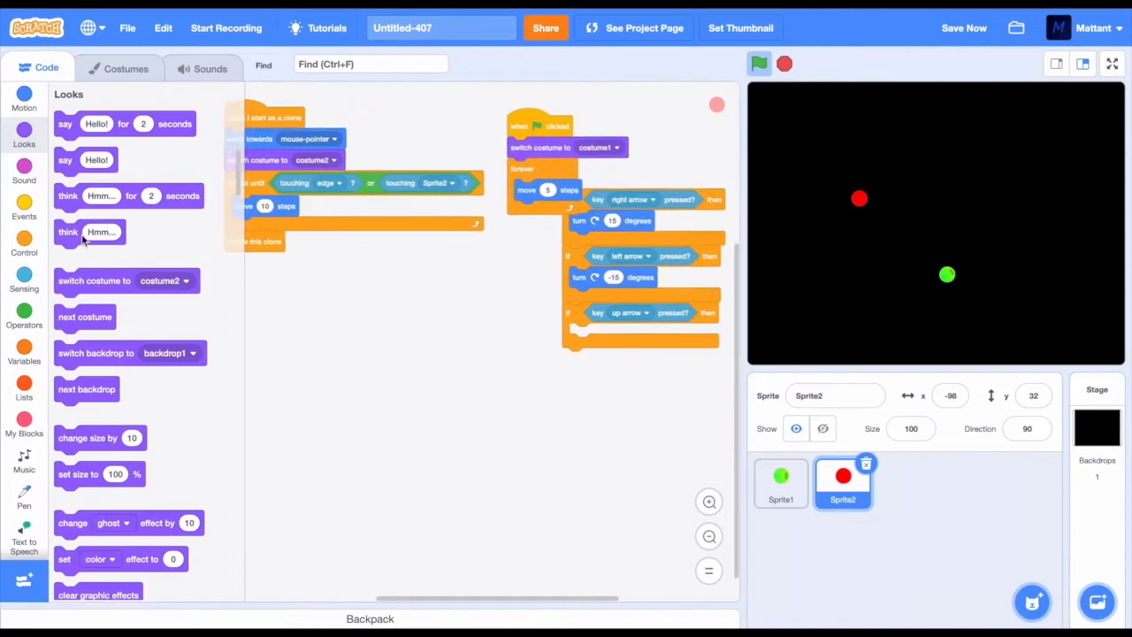
left_click(25, 315)
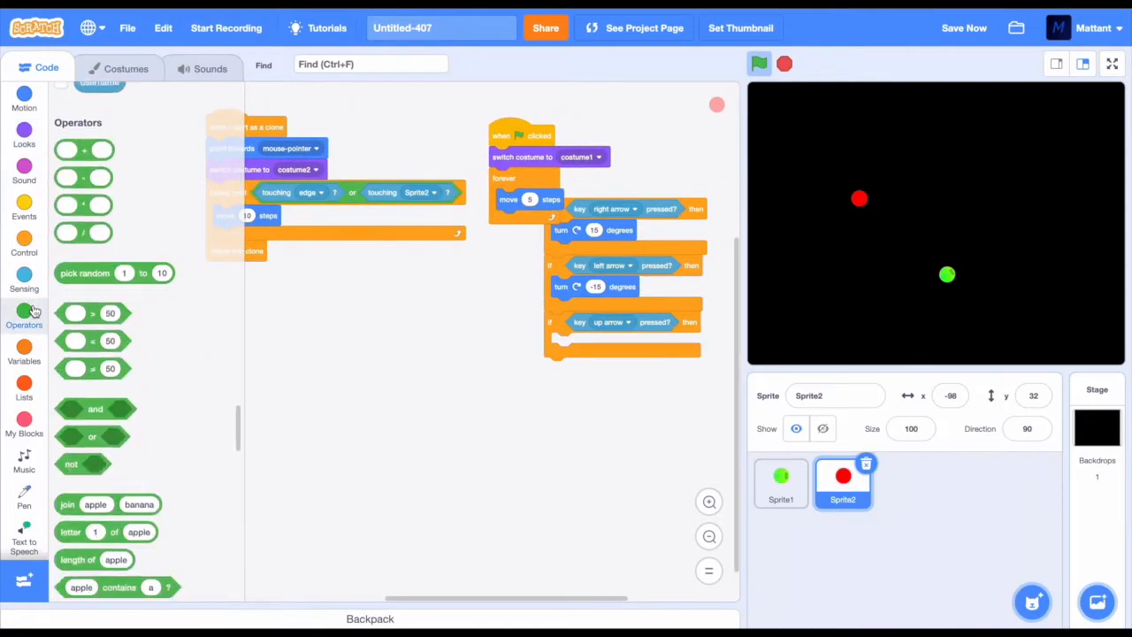
scroll("up", 3)
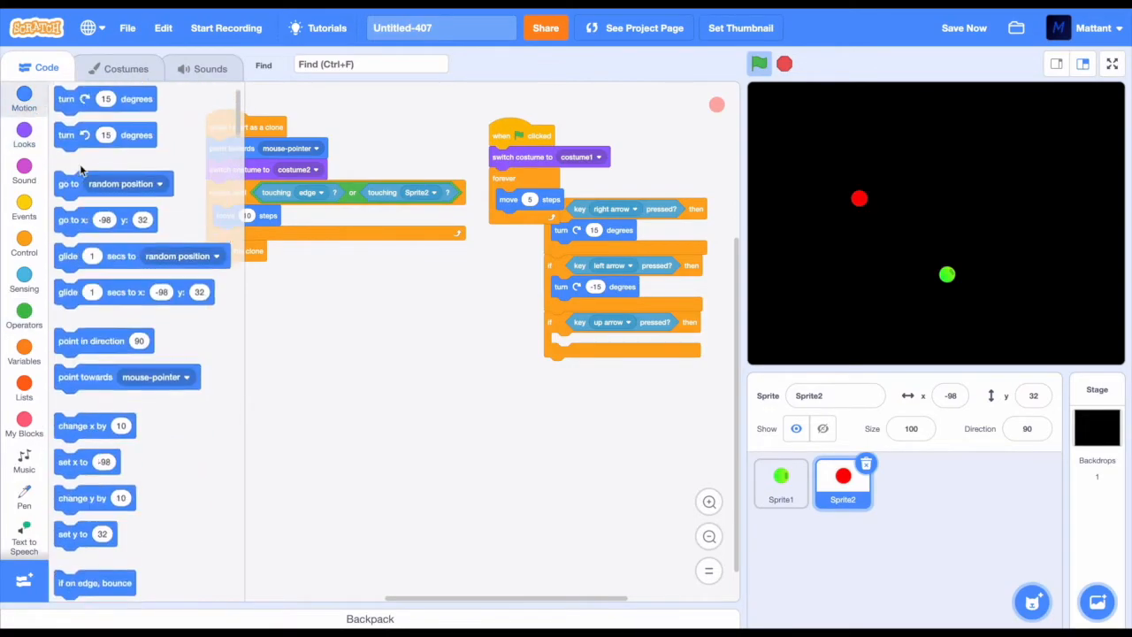
Step: Make the enemy point towards Sprite1 and move inside a repeat-until loop
scroll("up", 3)
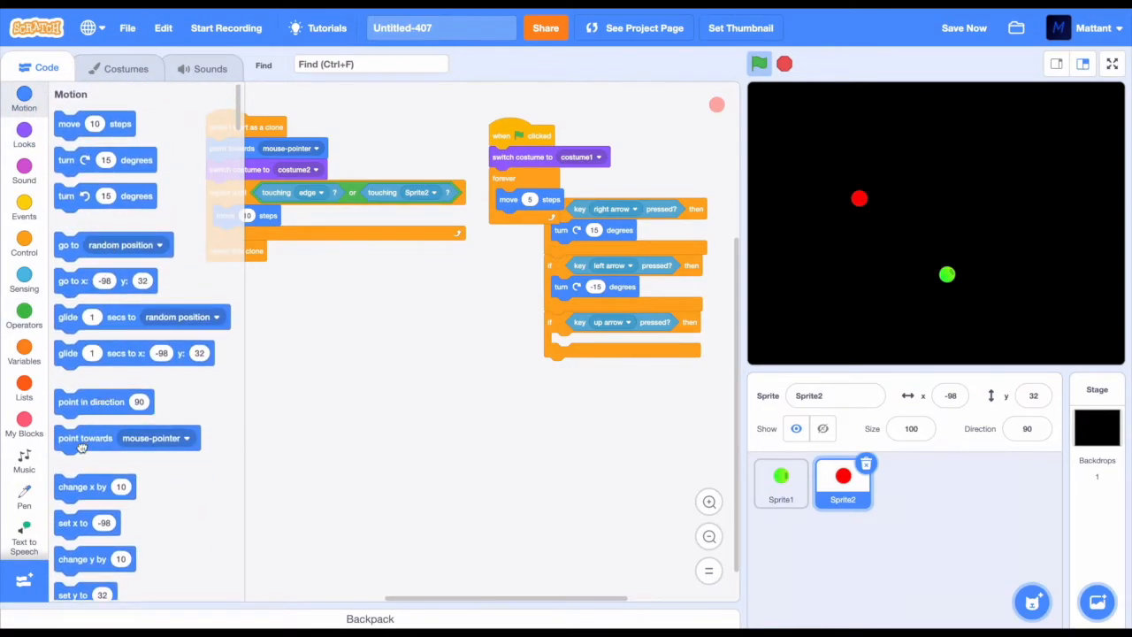
left_click_drag(127, 438, 575, 199)
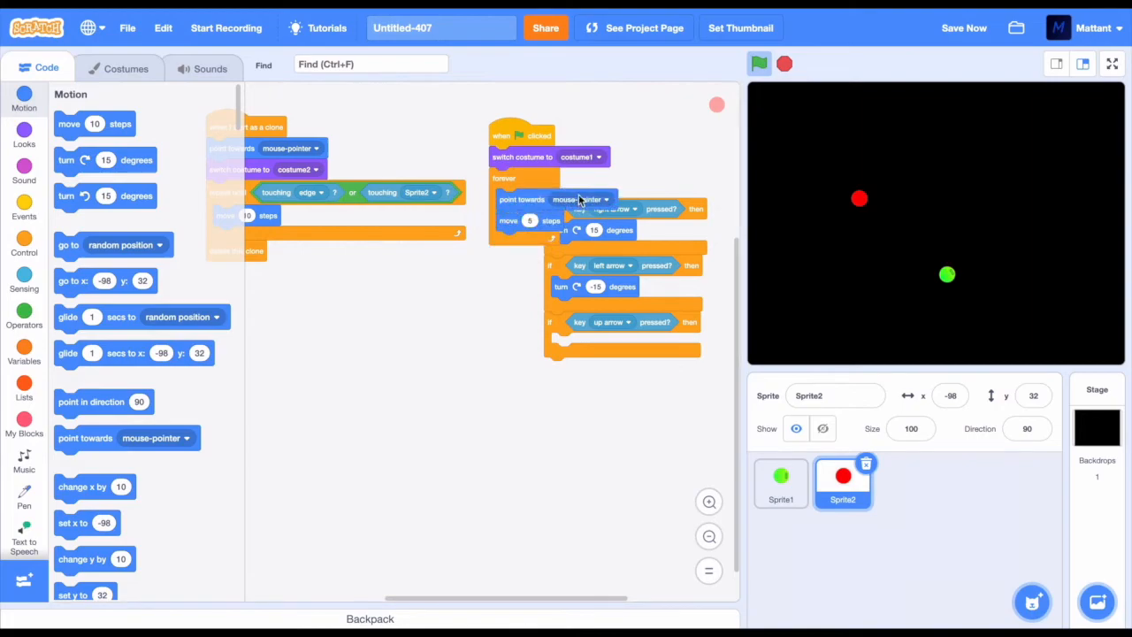
left_click(592, 198)
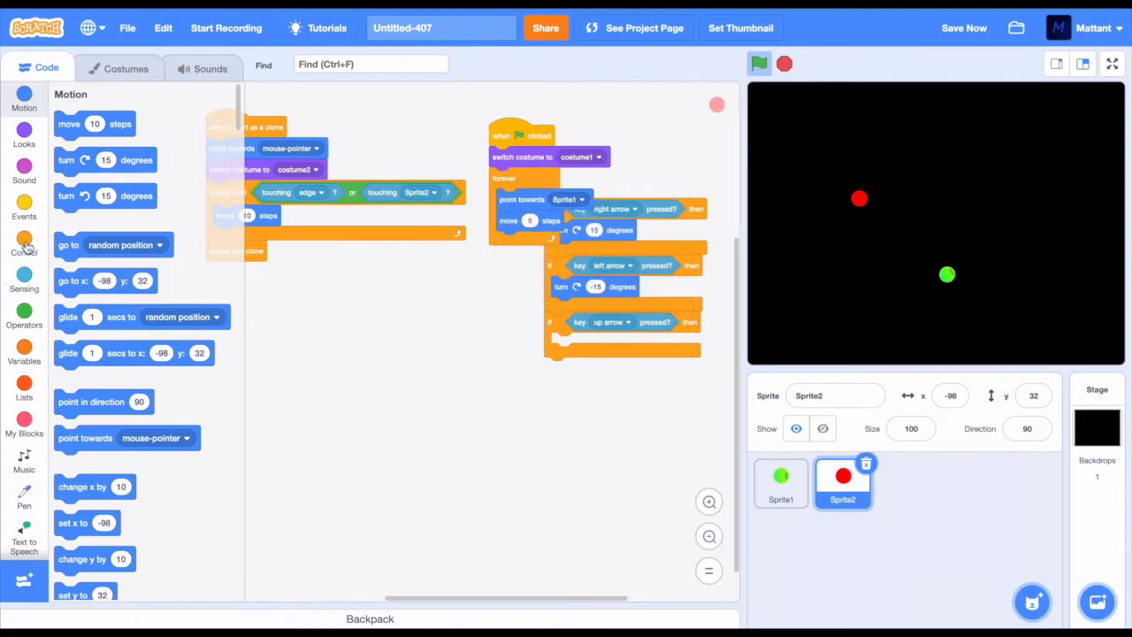
left_click(25, 244)
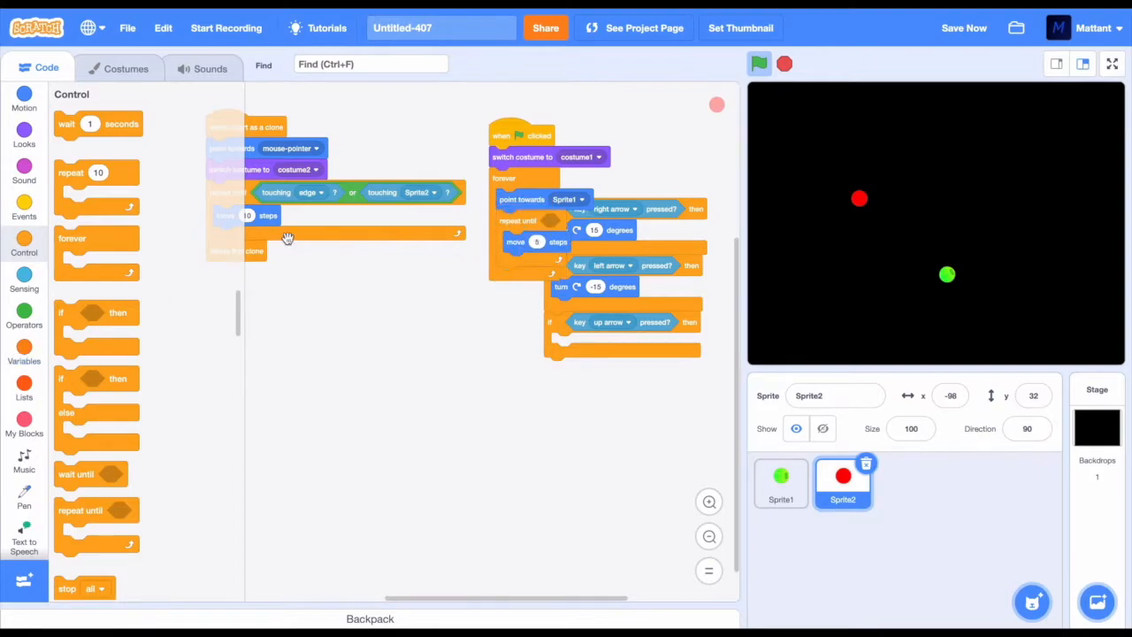
left_click(780, 481)
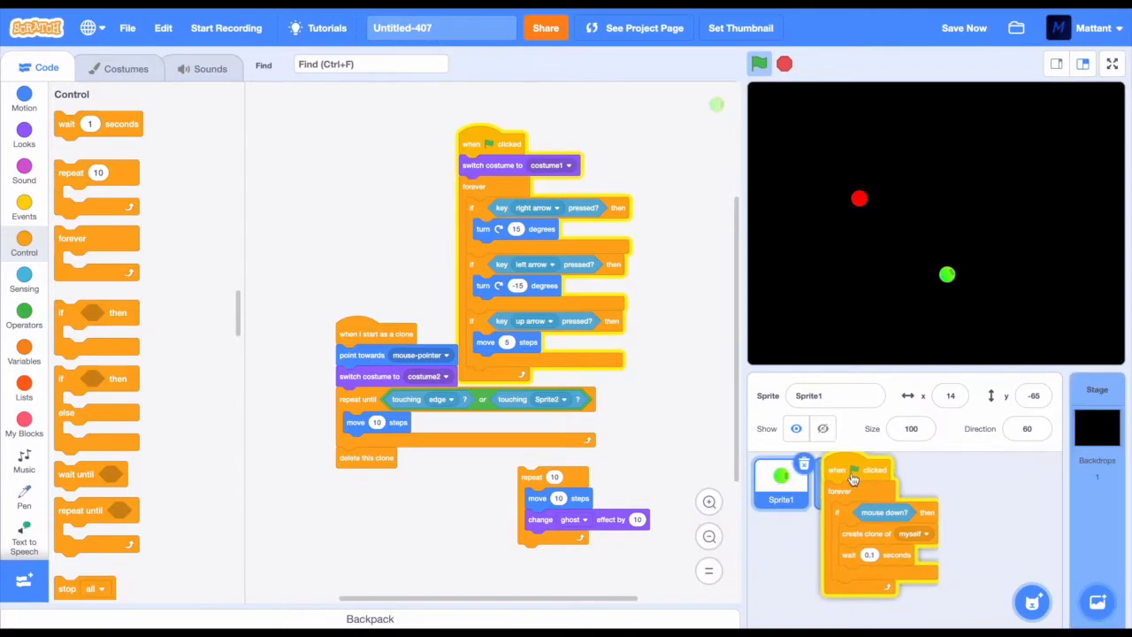
Step: Aim enemy clones at Sprite1, stop them on touching it, and fire bursts of five with 1-second pauses
left_click(842, 481)
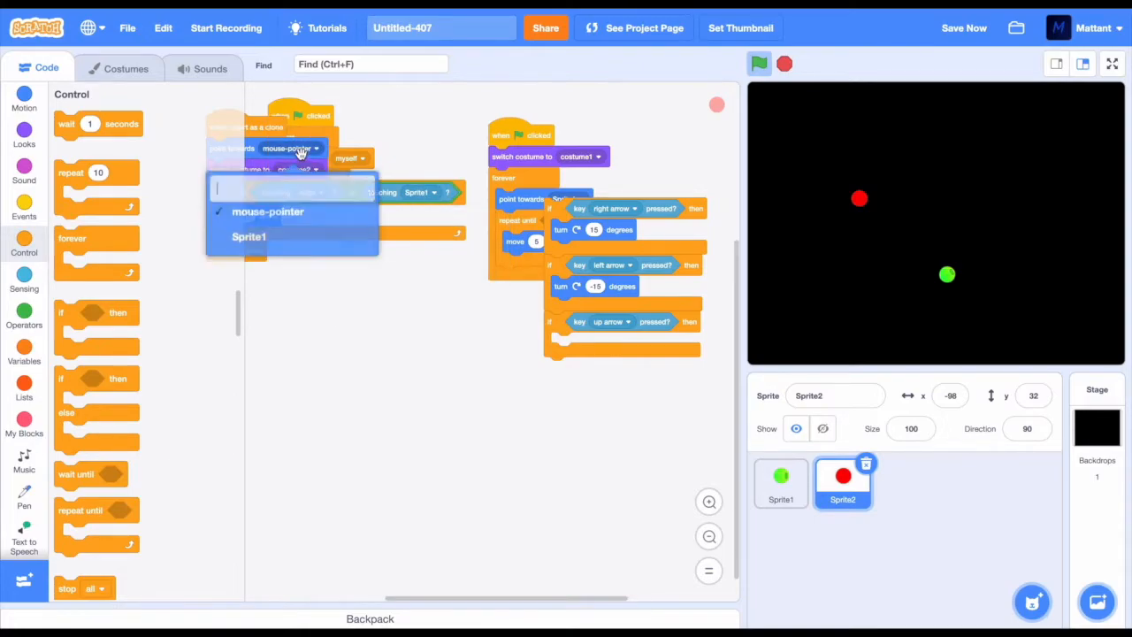
left_click(248, 237)
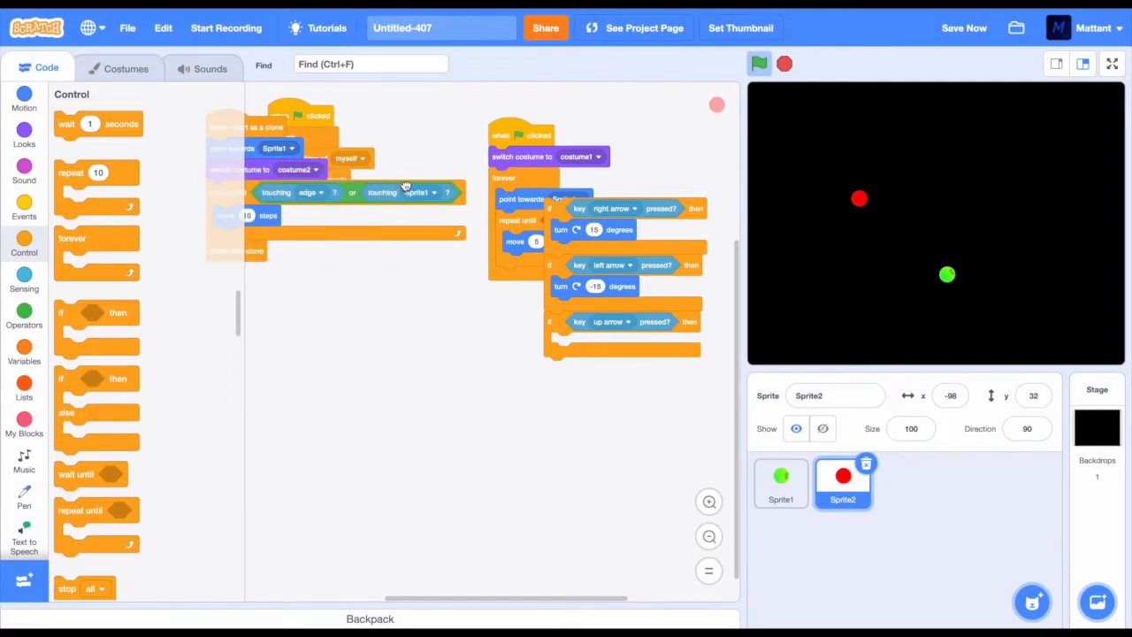
left_click(759, 63)
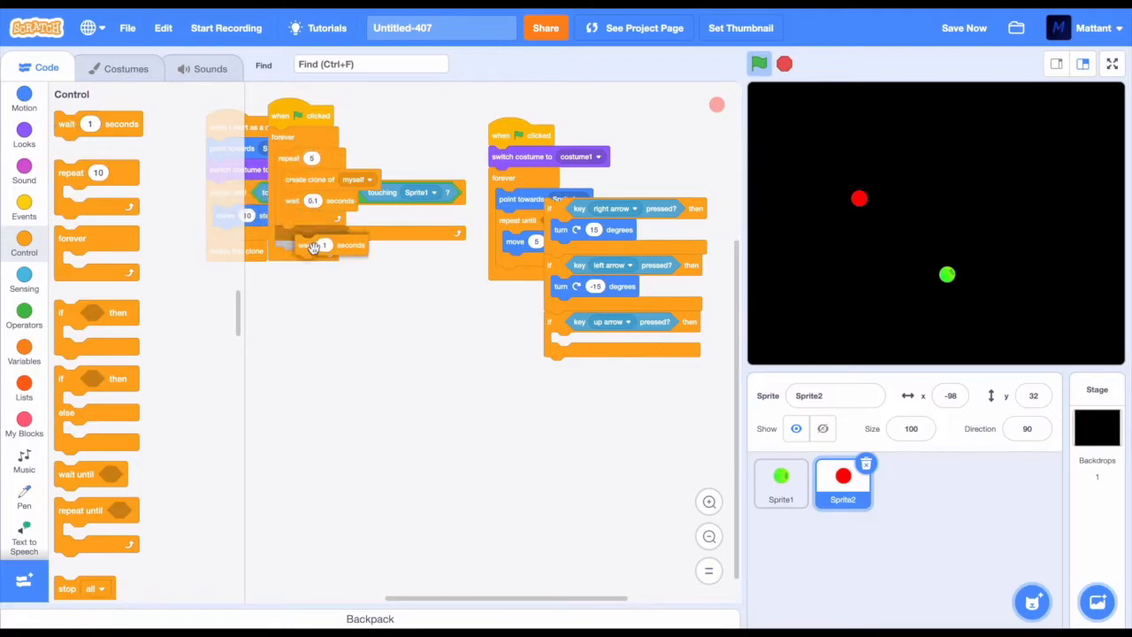
left_click(25, 282)
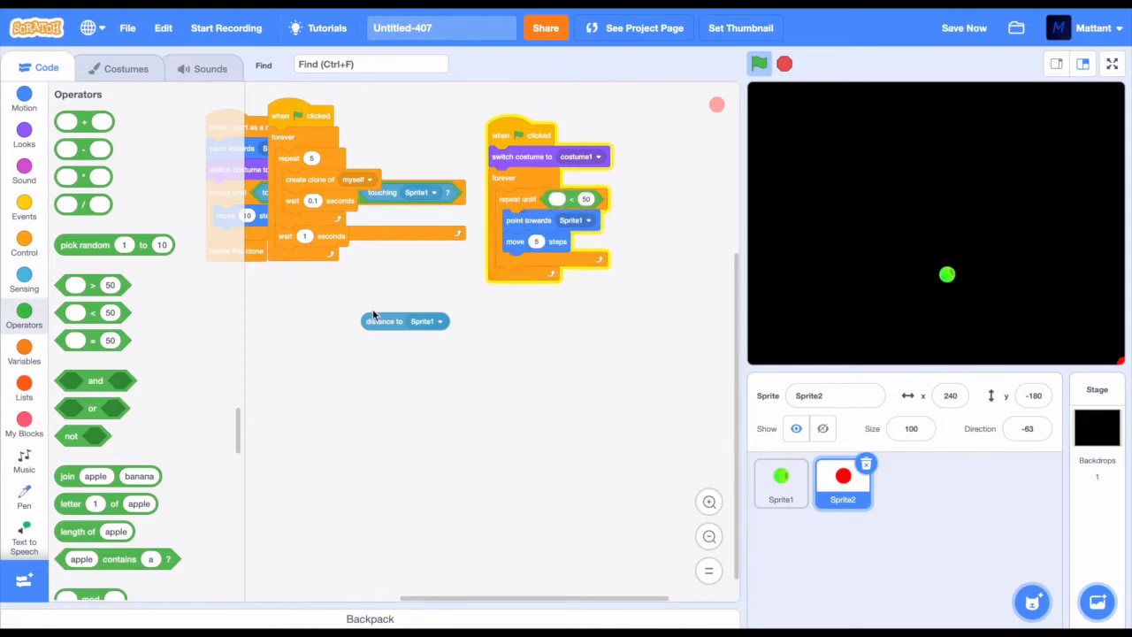
Step: Chase Sprite1 until the distance to it drops below the threshold, then test-run the game
left_click_drag(405, 322, 584, 200)
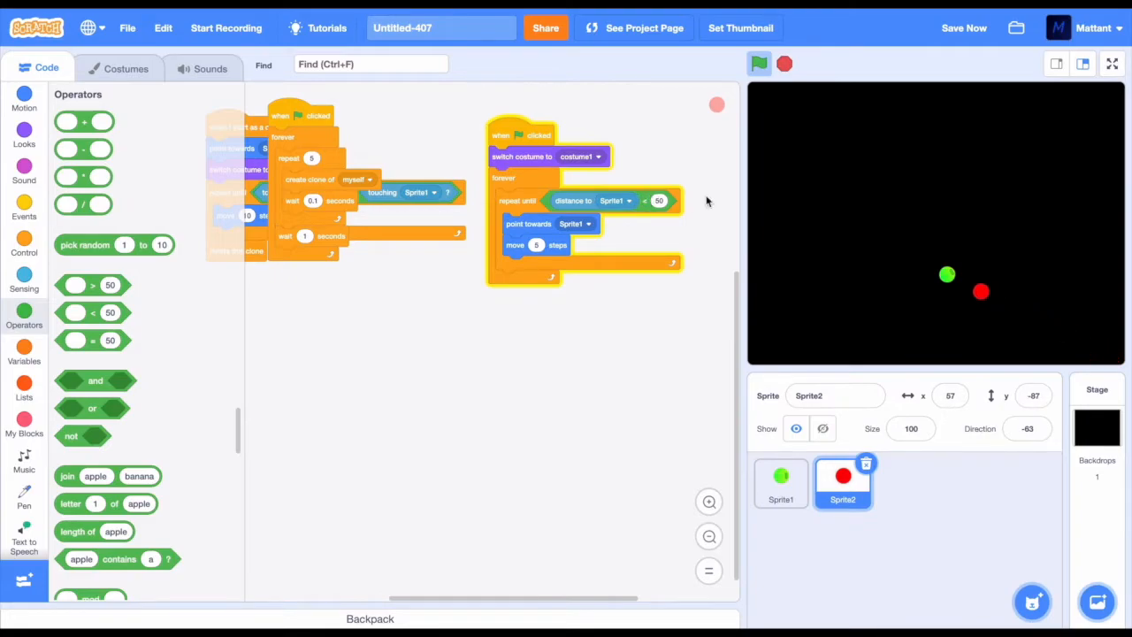
left_click(759, 63)
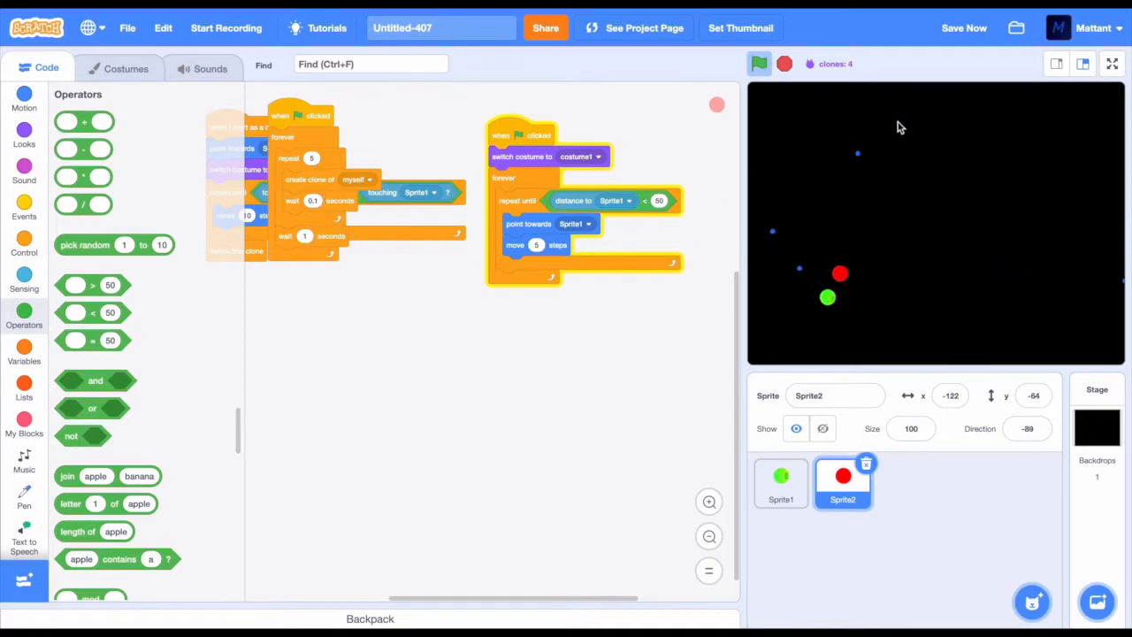
left_click(780, 481)
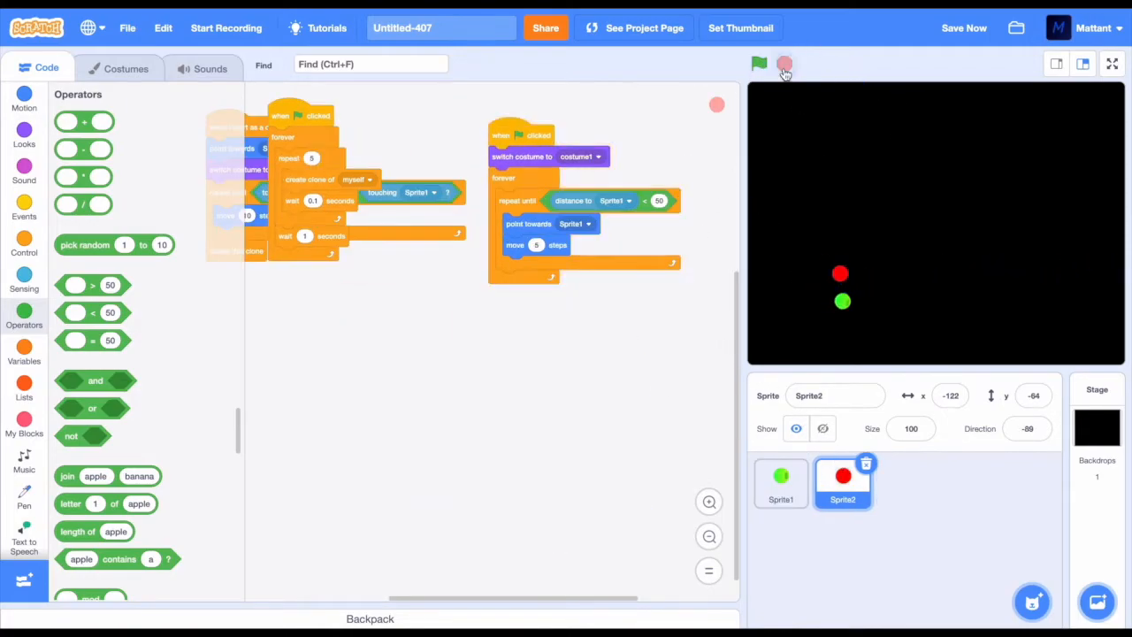
left_click(759, 64)
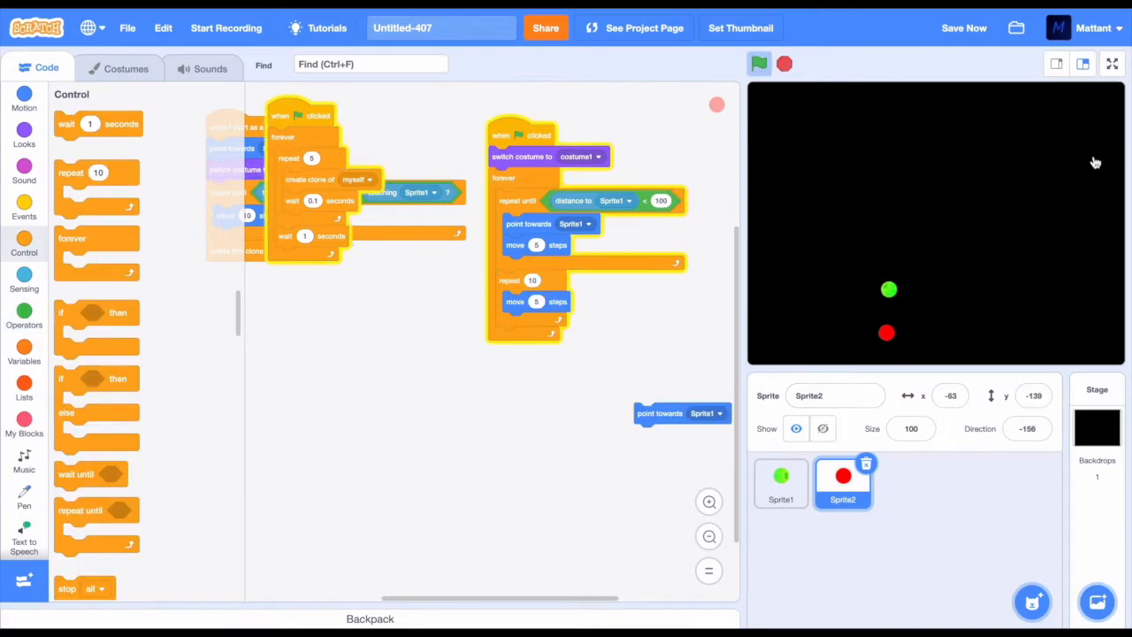
Step: Test the enemy's chase and bullets full screen, then return to editing
left_click(1111, 64)
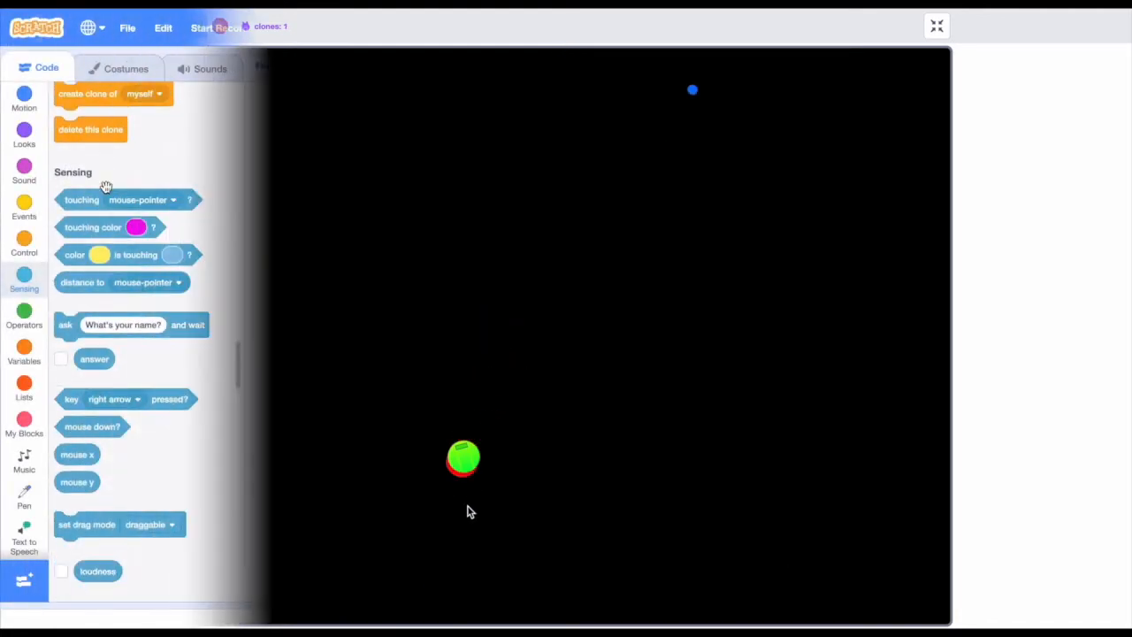
left_click(938, 27)
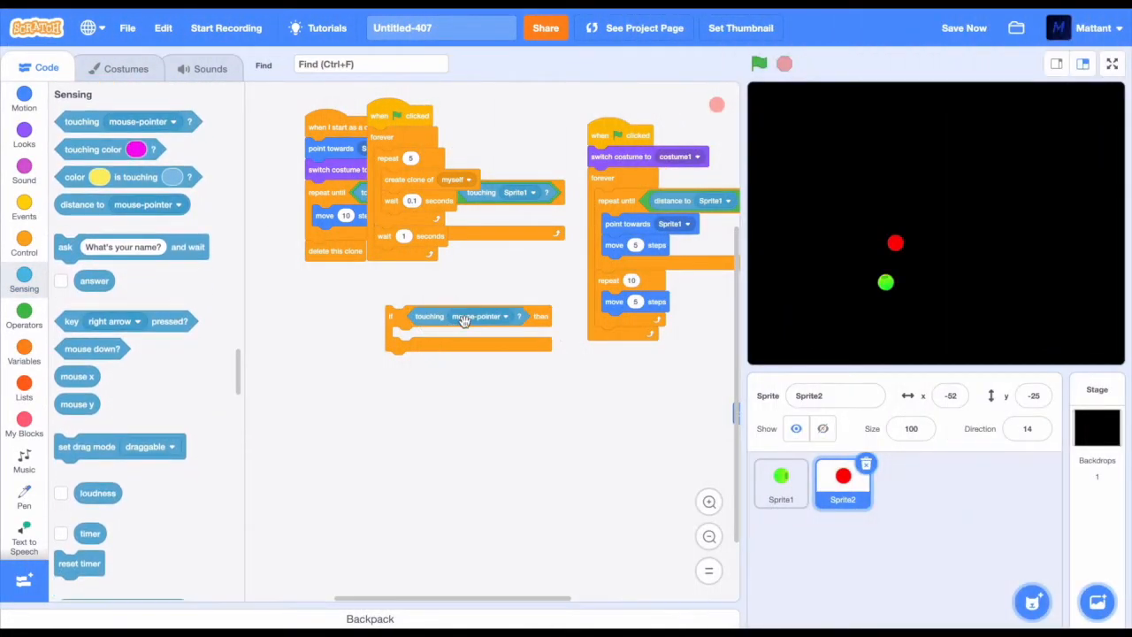
Step: Create the 'health' and 'enemy health' variables with the touching check set to Sprite1
left_click(477, 315)
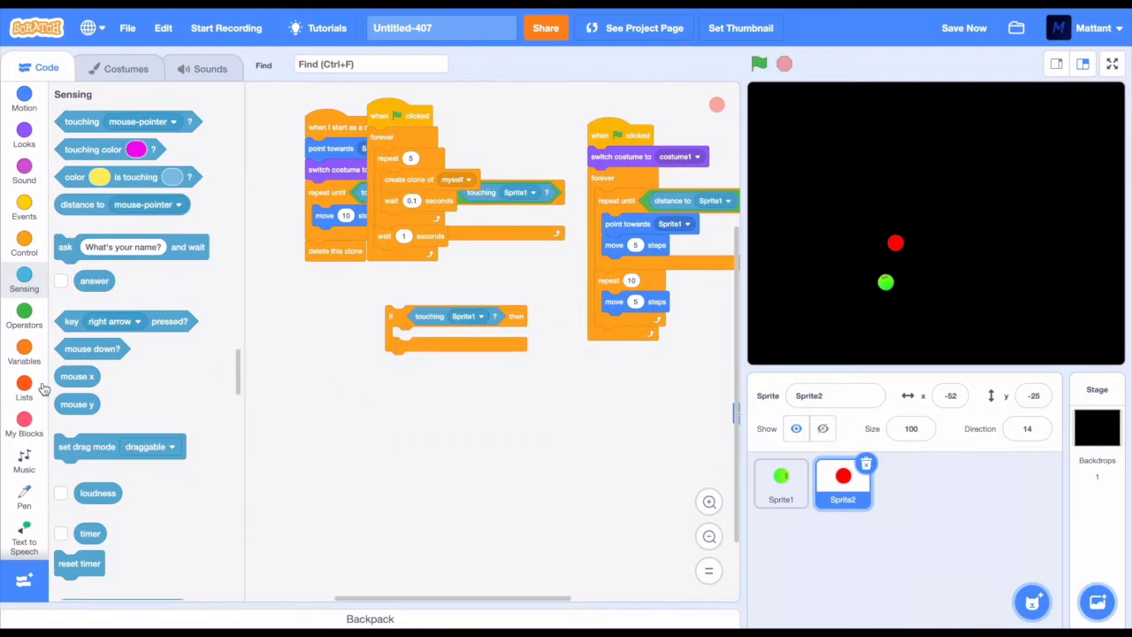
left_click(24, 345)
type("health")
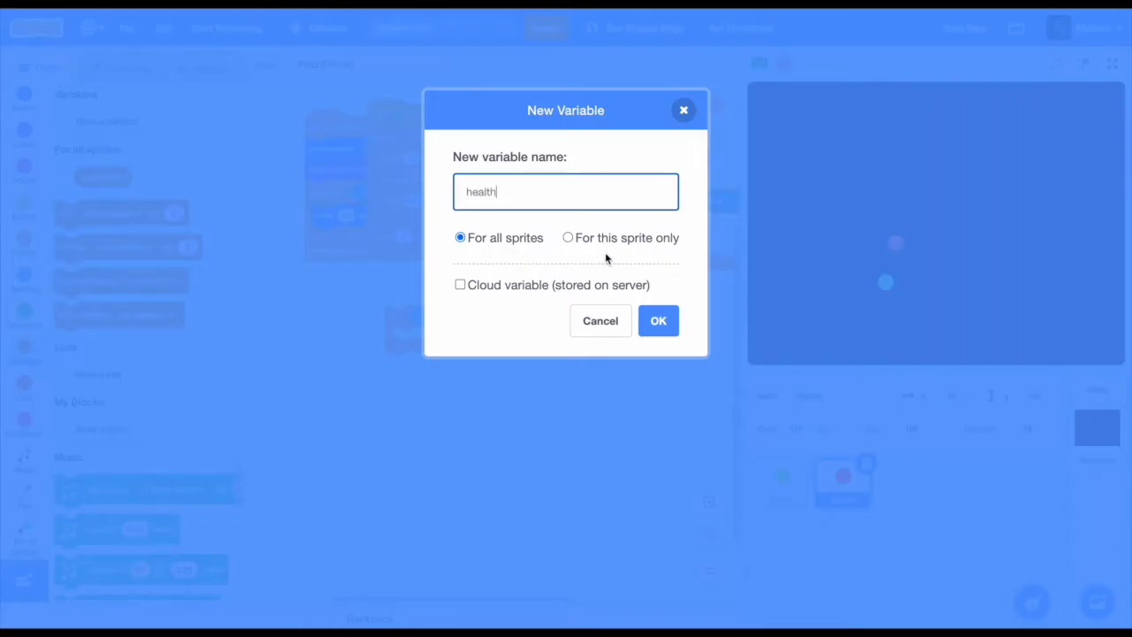
left_click(658, 320)
type("enemy")
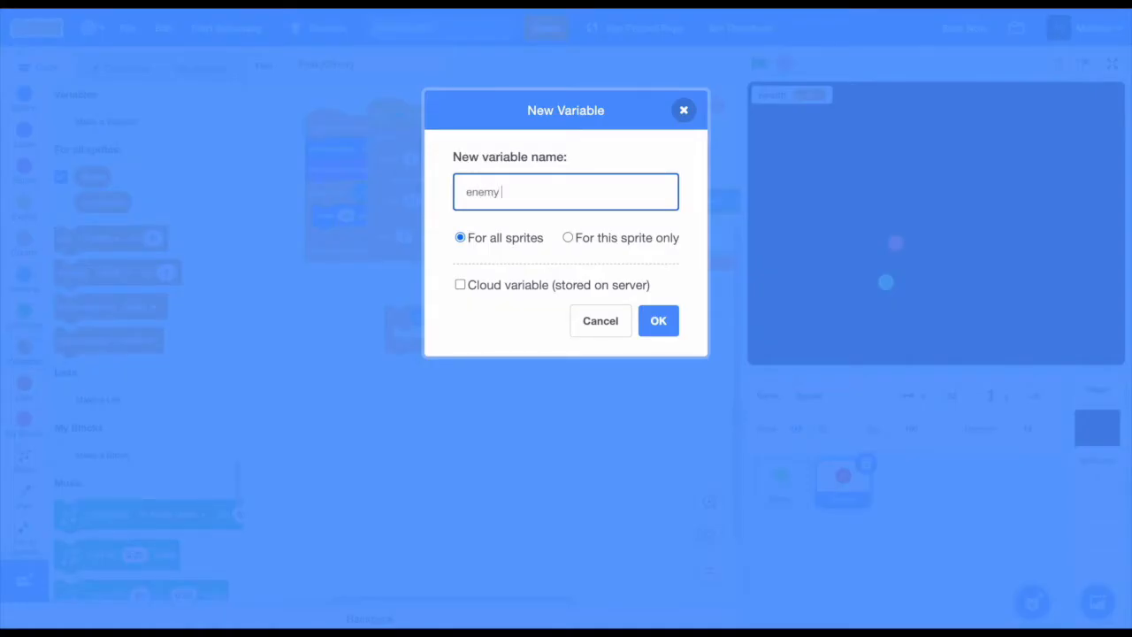
type("health")
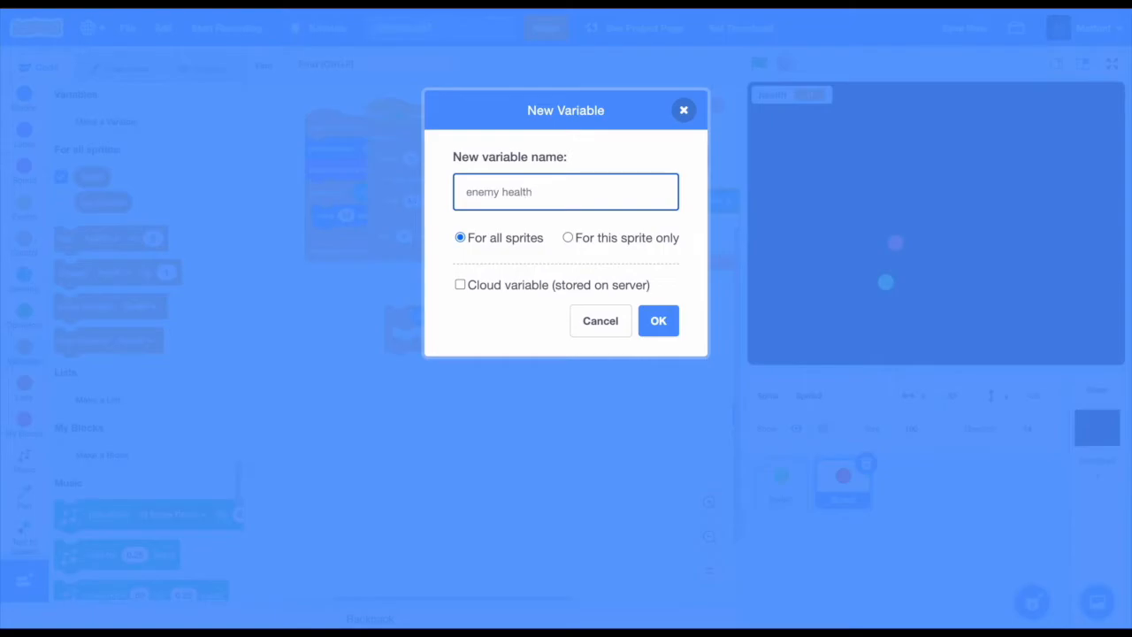
left_click(658, 320)
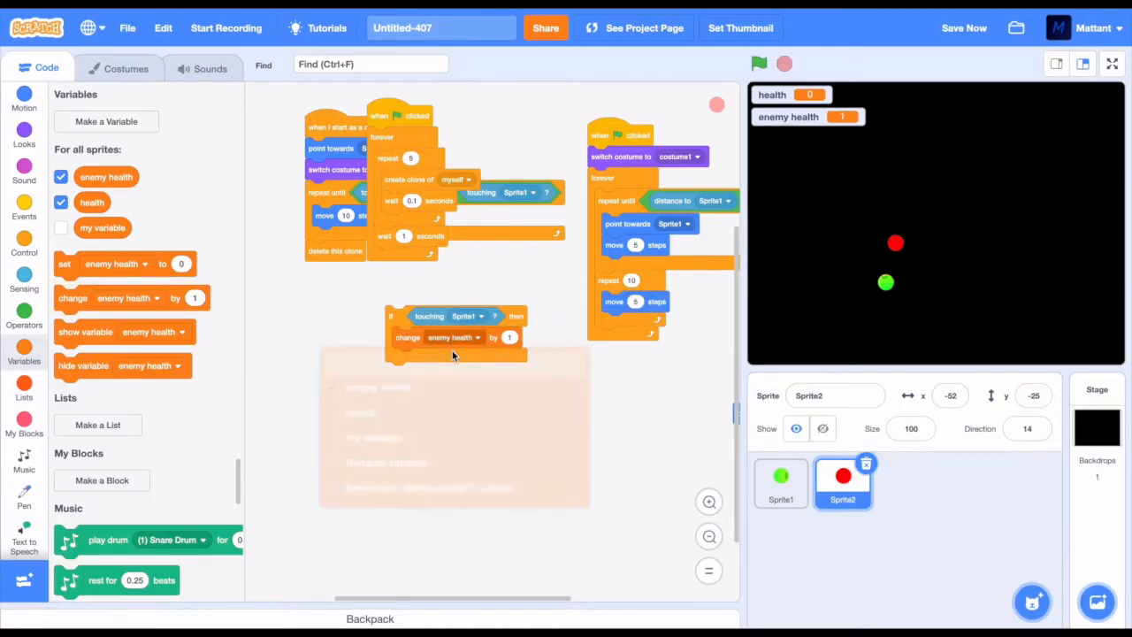
Step: Change health when enemy bullets touch Sprite1 and return to the player's code
left_click(438, 336)
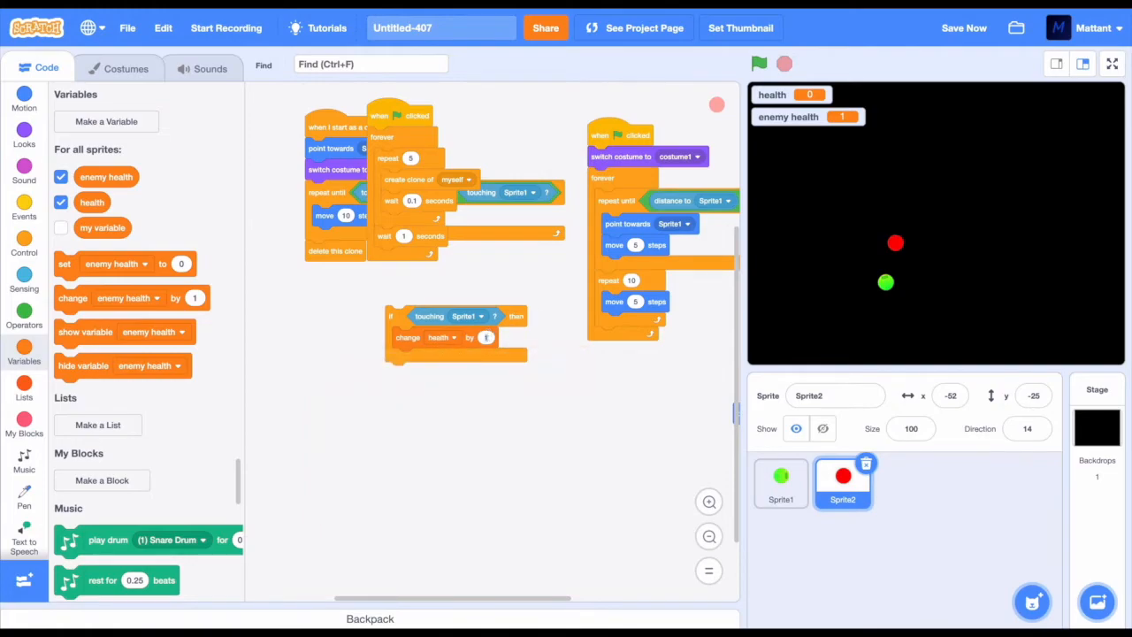
left_click_drag(456, 328, 380, 266)
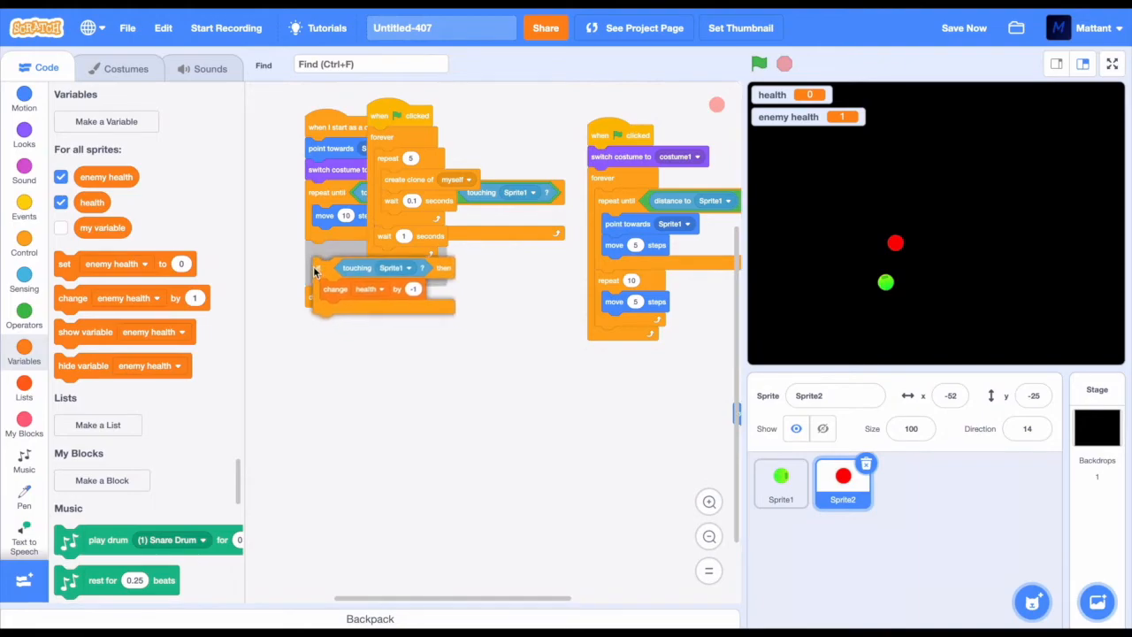
left_click(780, 481)
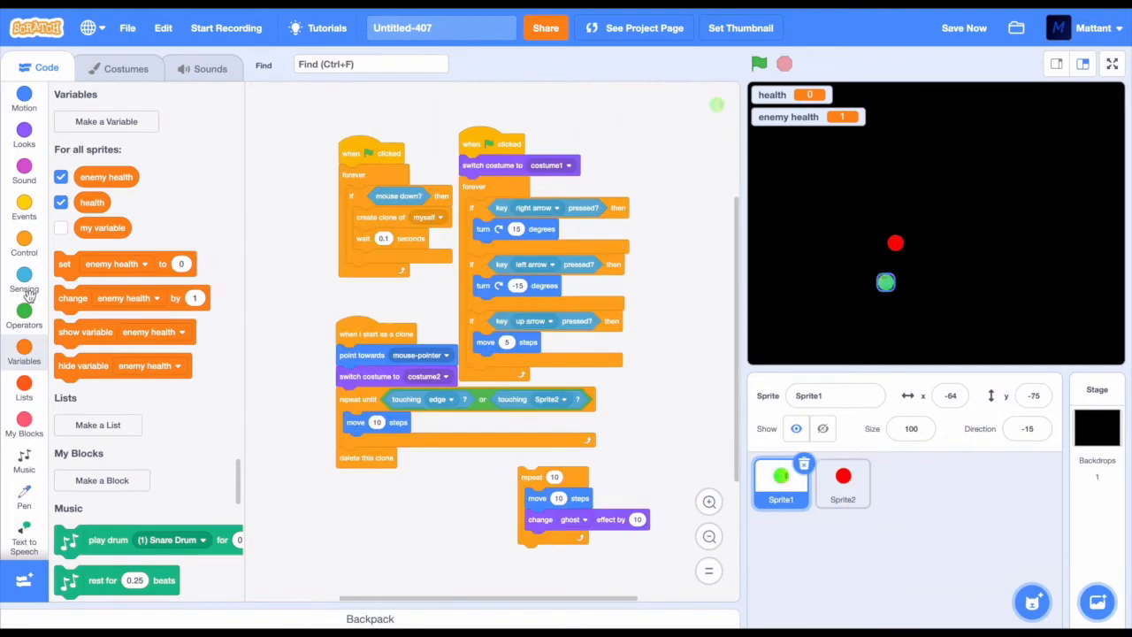
Step: Set both healths to 50 at start and lower enemy health by -1 when bullets touch Sprite2
left_click(25, 246)
type("5")
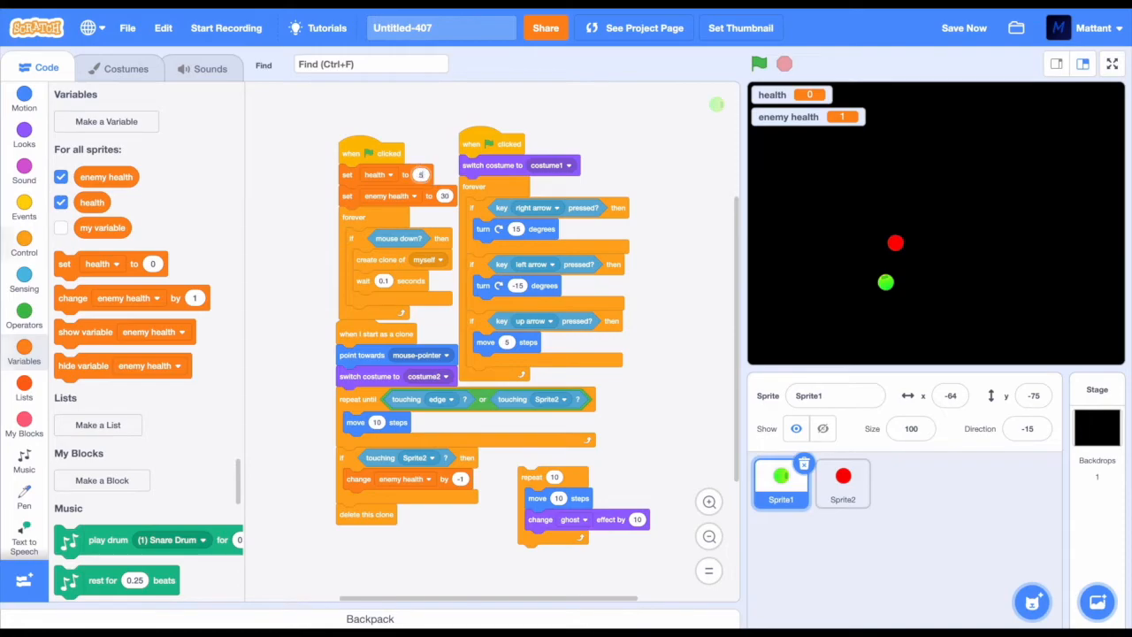
left_click(25, 240)
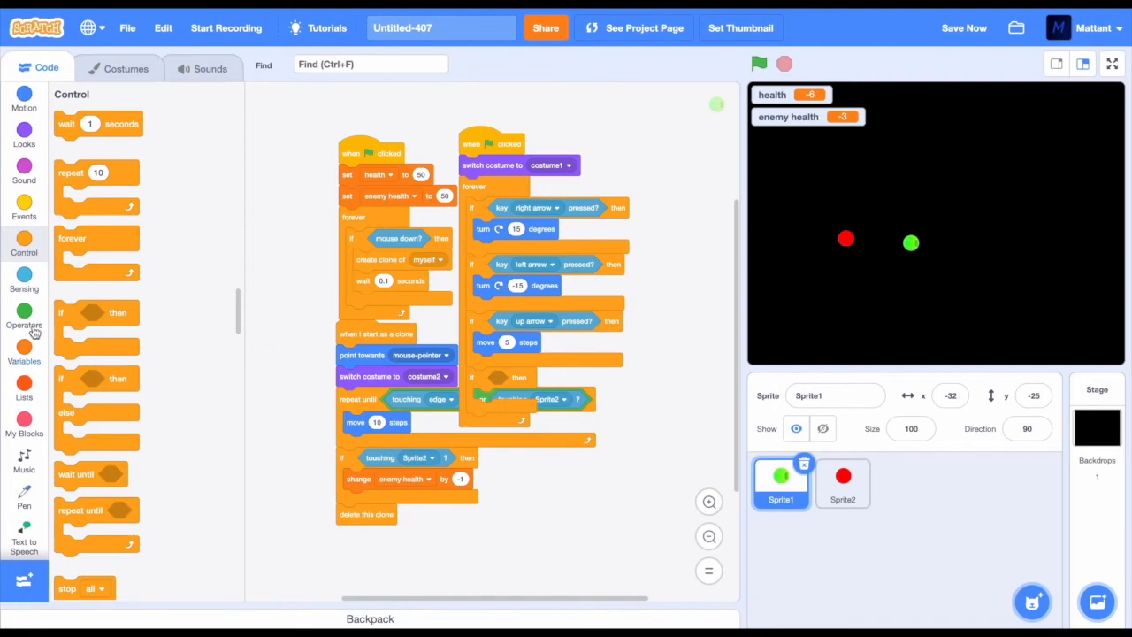
Step: Add a check that says 'You Win!' for 2 seconds when enemy health = 0
left_click(25, 318)
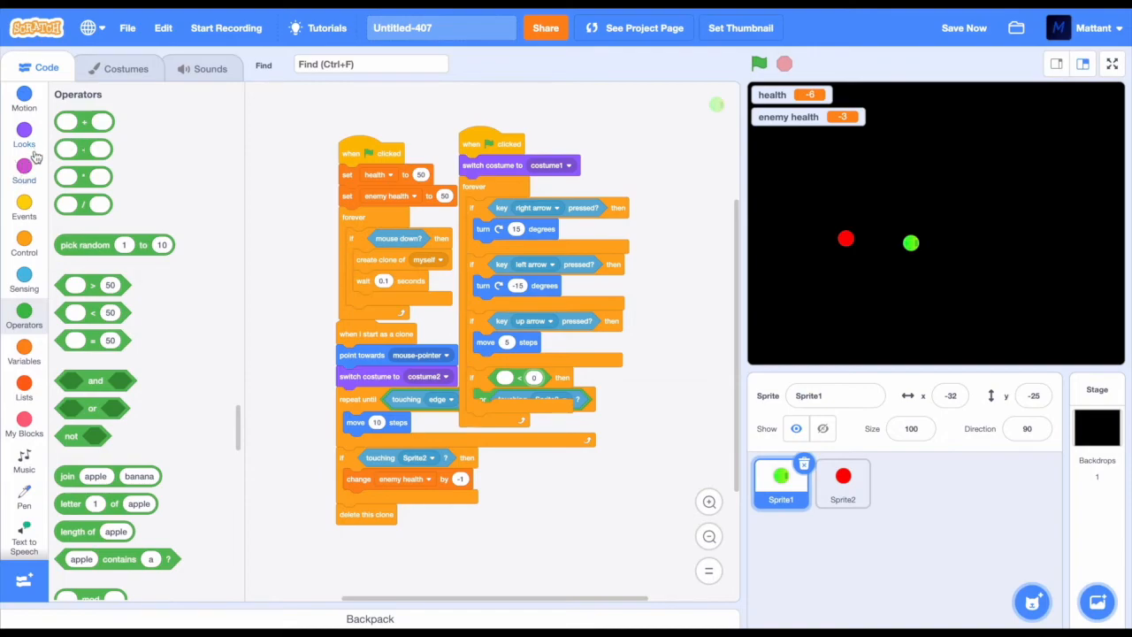
left_click(25, 347)
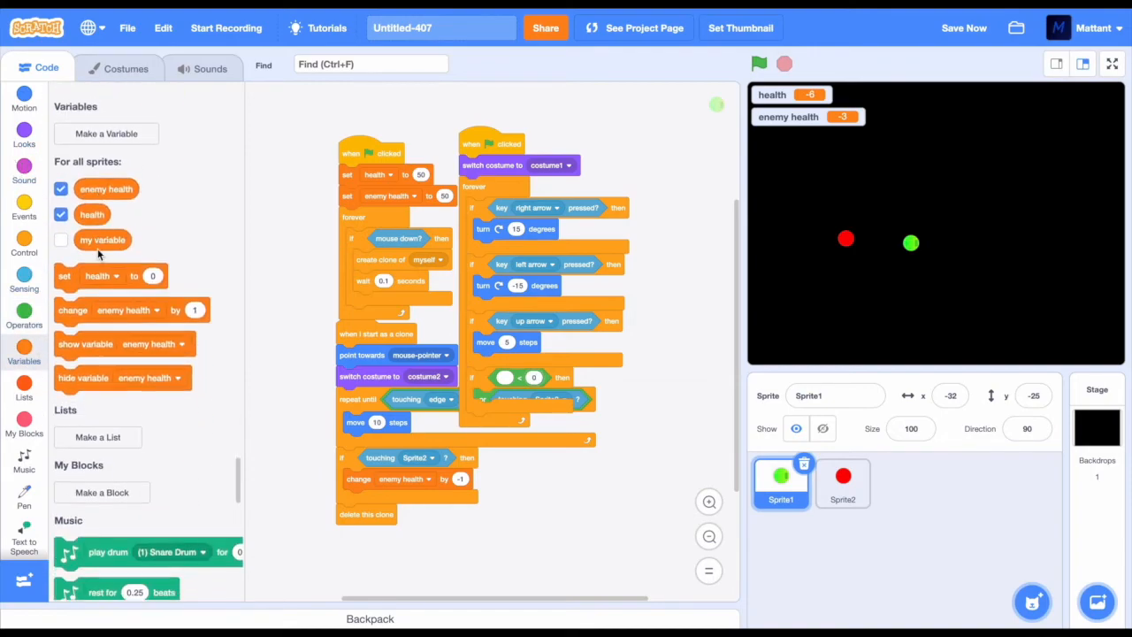
scroll("up", 3)
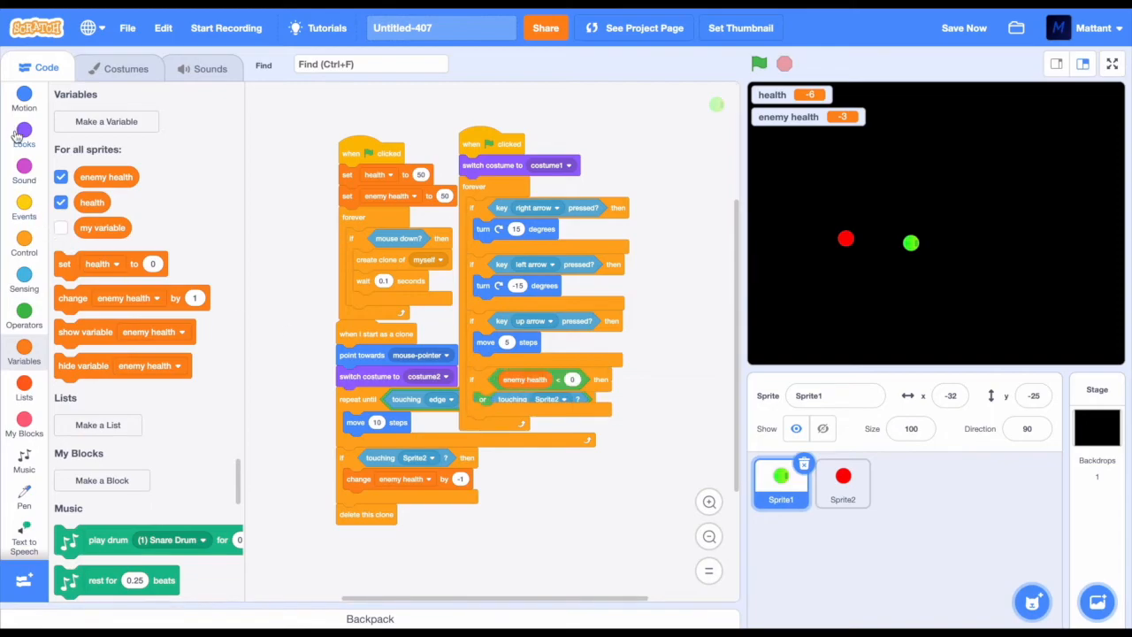
left_click(25, 135)
type("You Win!")
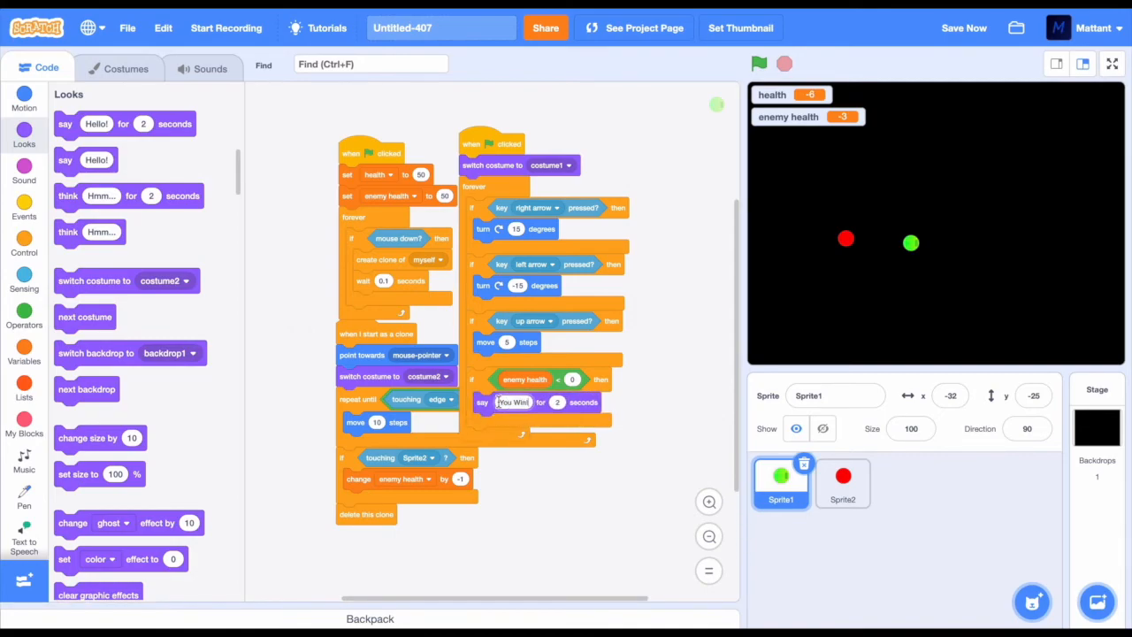
left_click(759, 64)
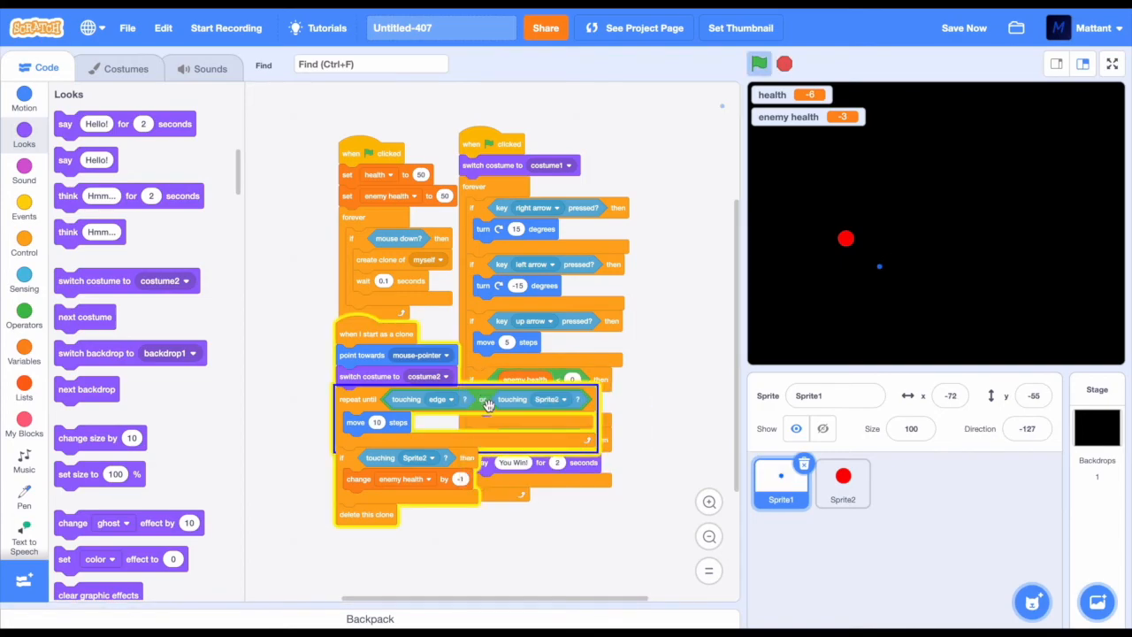
Step: Duplicate the win check and change it to test health = 0 for the lose case
right_click(523, 438)
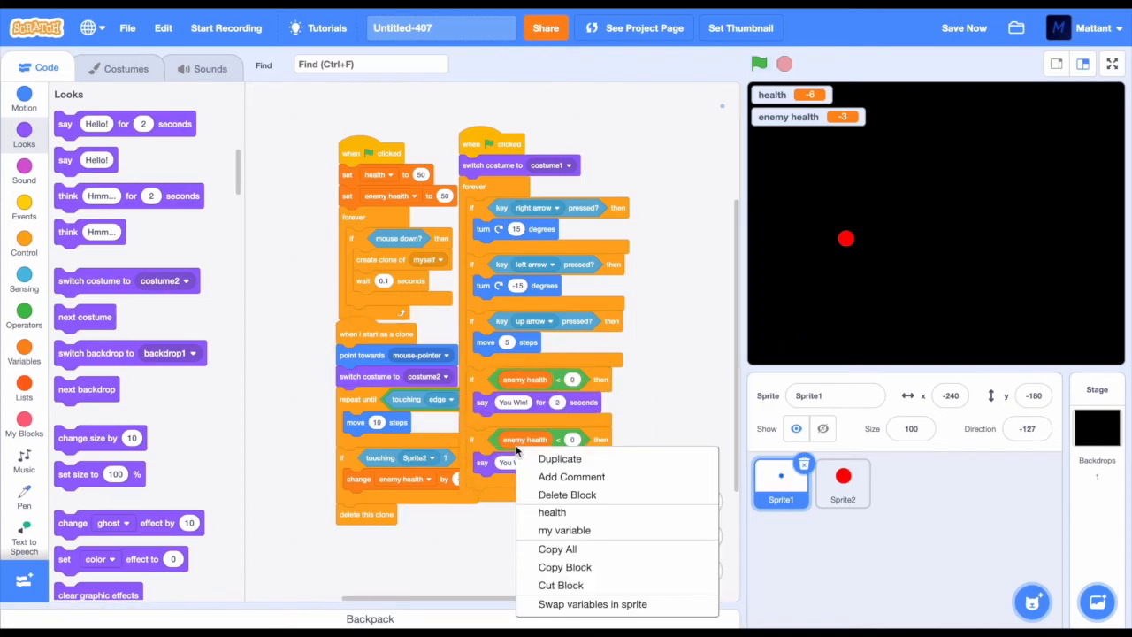
left_click(552, 513)
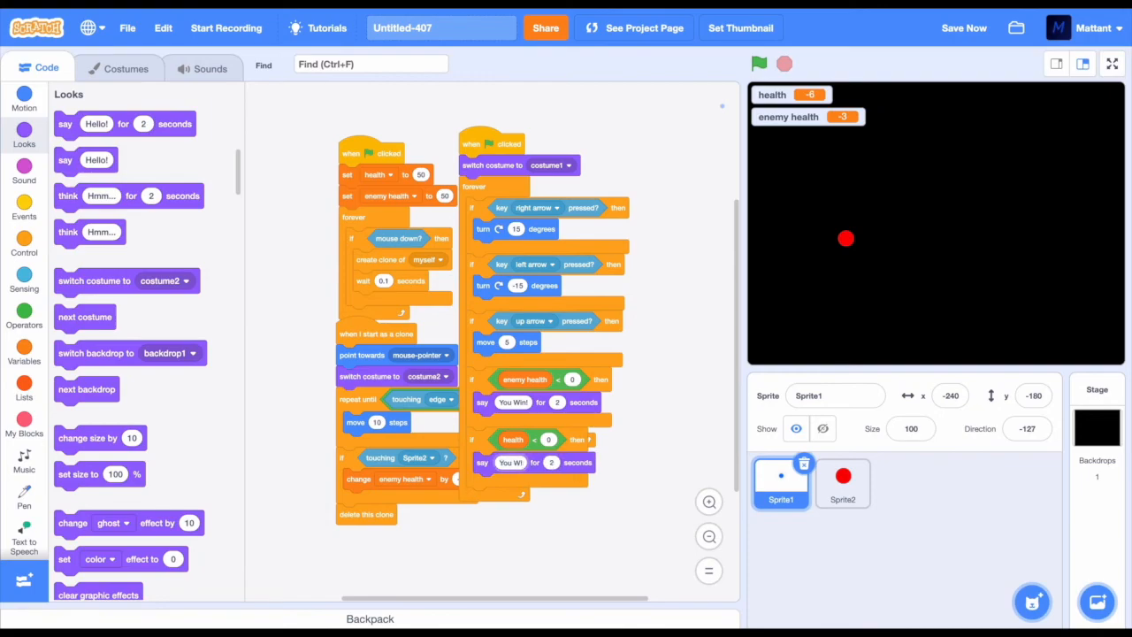
left_click(25, 244)
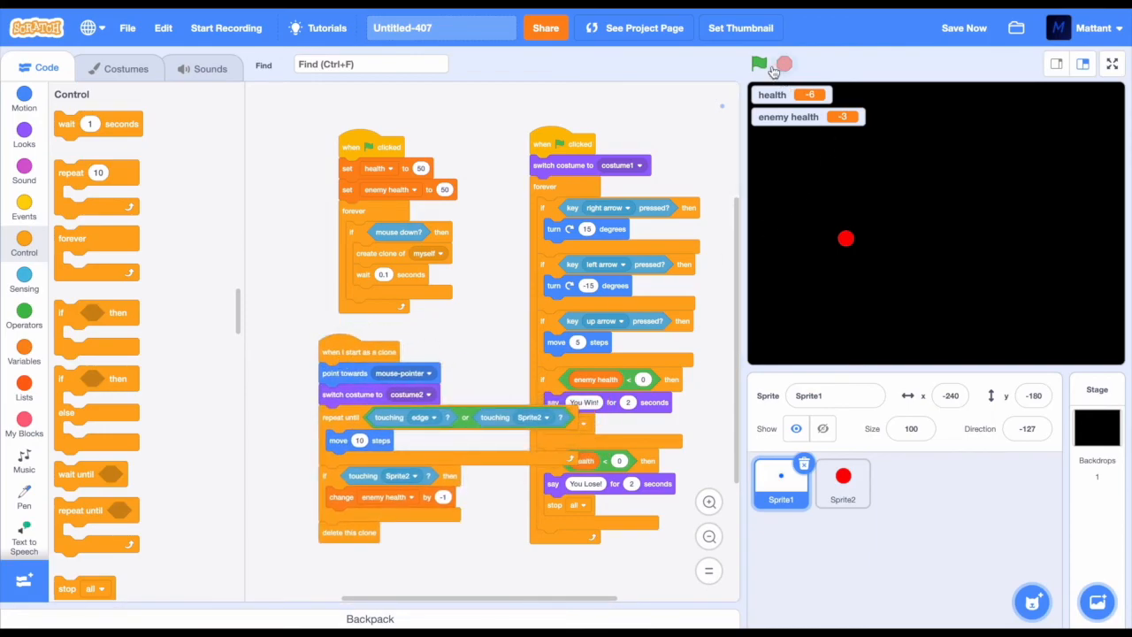
Step: Start the game, switch the stage to full size and restart it to test the endings
left_click(758, 63)
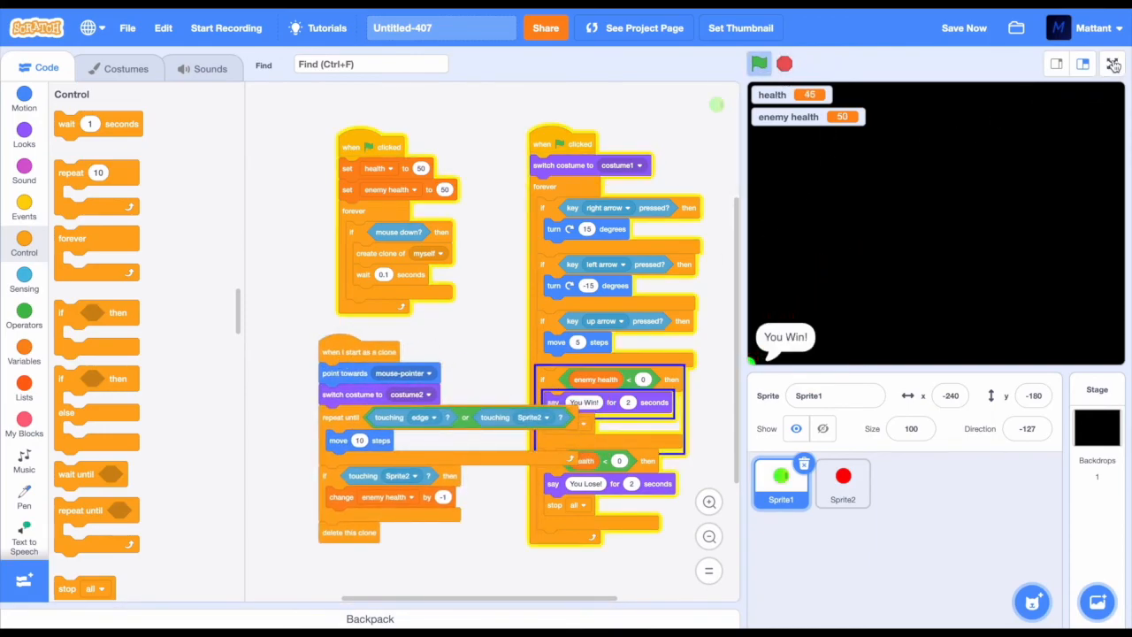
left_click(1115, 64)
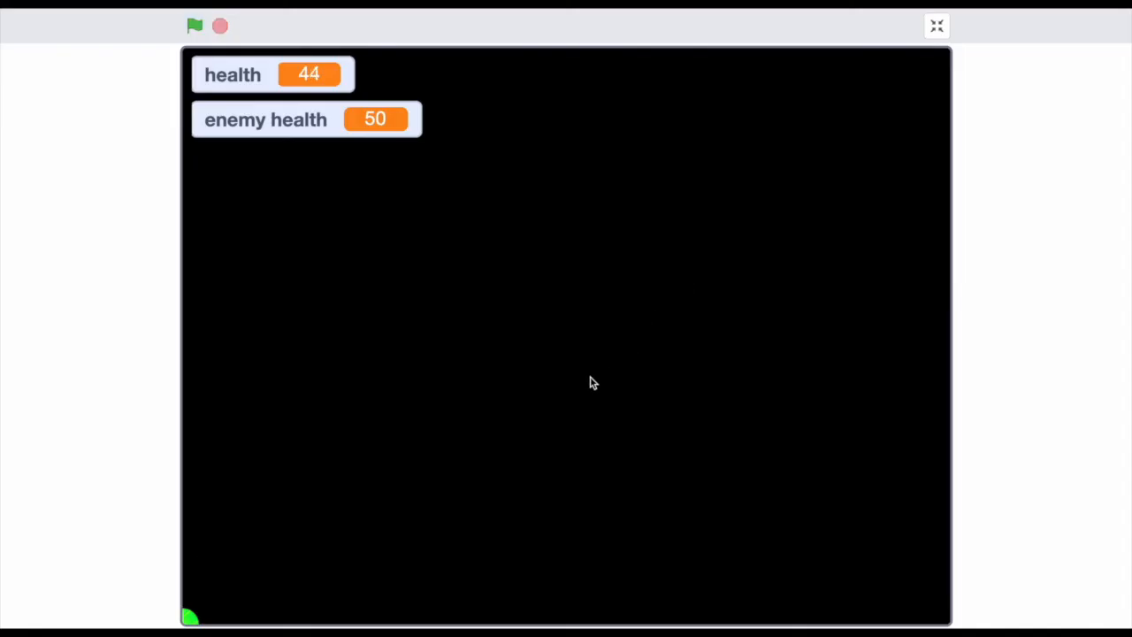
left_click(195, 27)
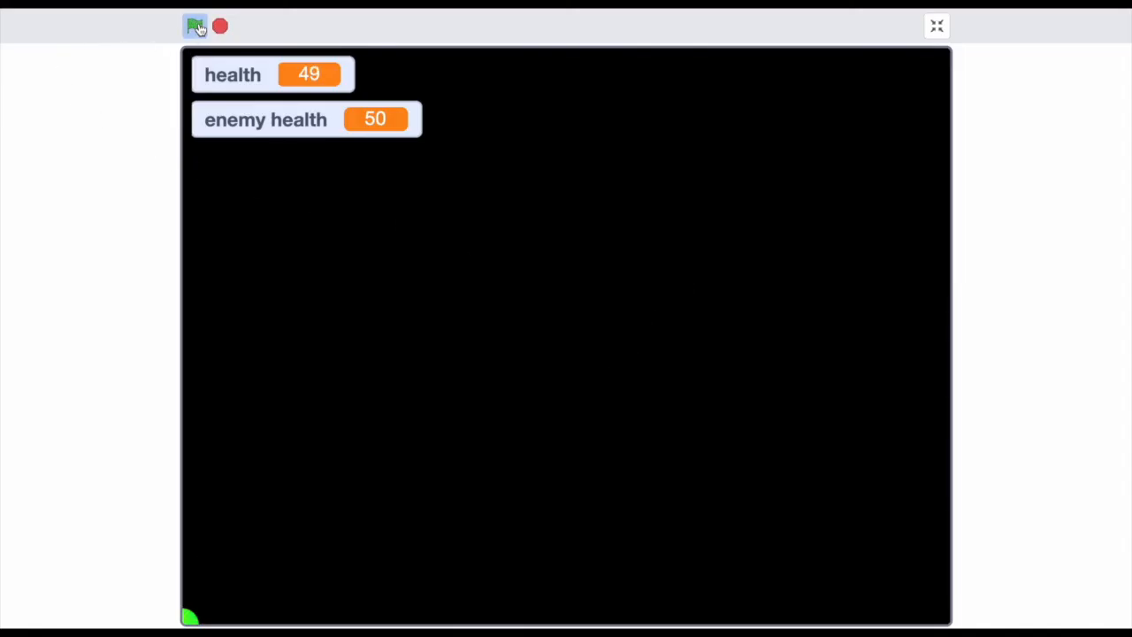